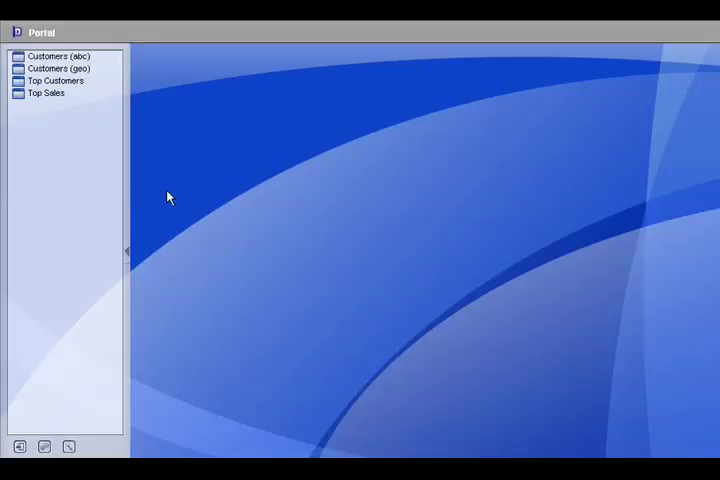
mouse_move(124, 258)
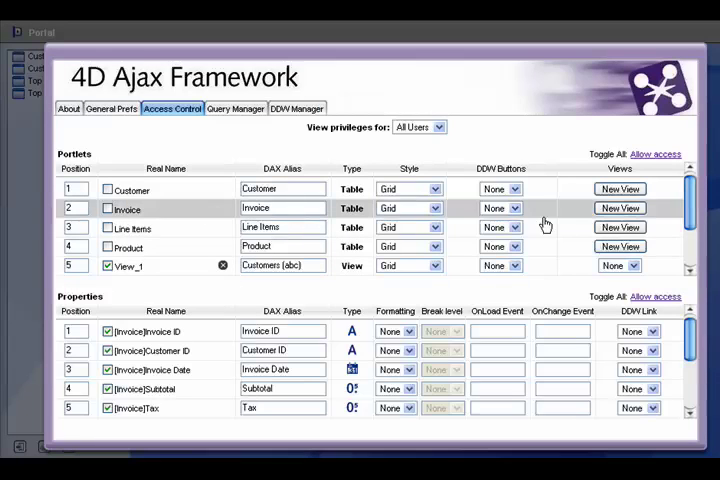
- Create View_5 from the Invoice row and set its DAX alias to Sales Overview
click(620, 208)
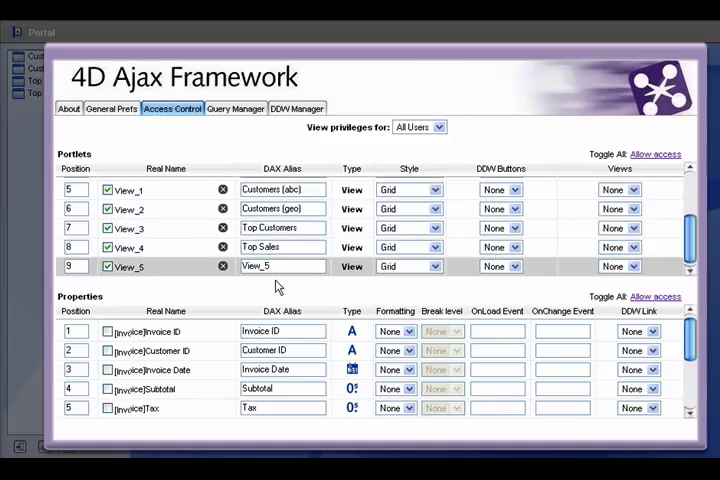
click(270, 266)
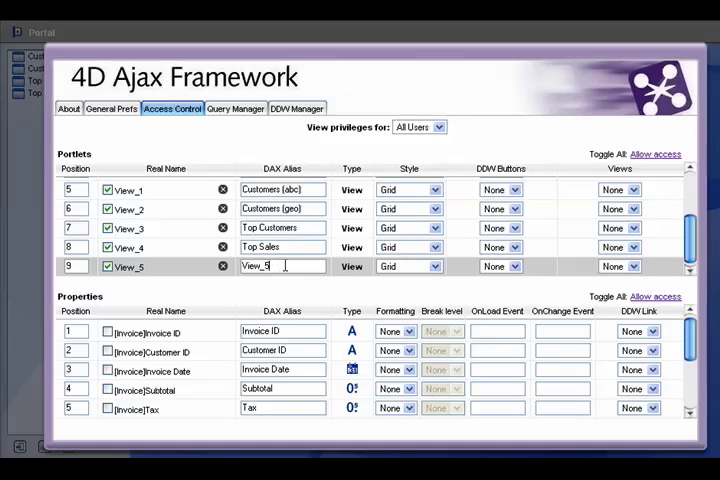
text(Sa;)
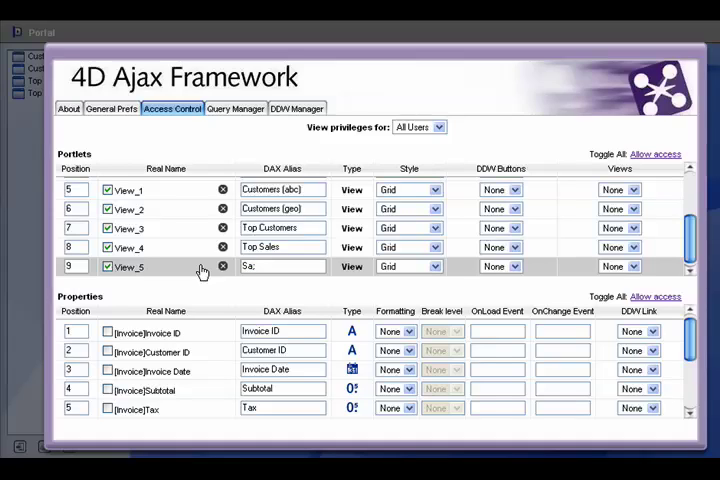
text(Sales Overview)
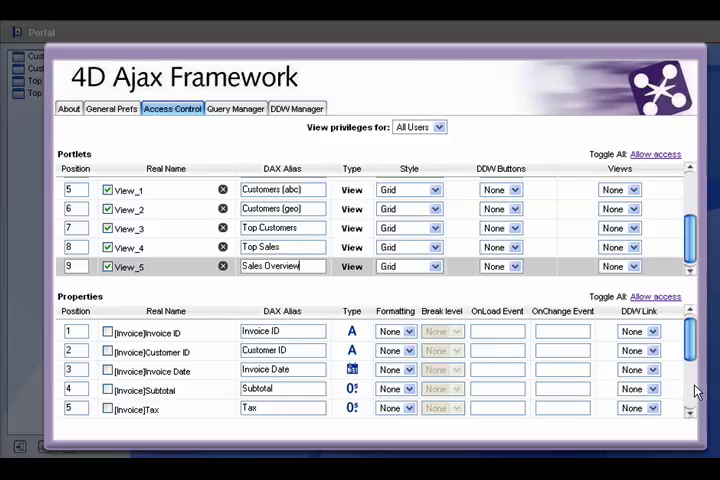
- Enable Total and Payment Date for the view, formatting Total as currency
scroll(down, 3)
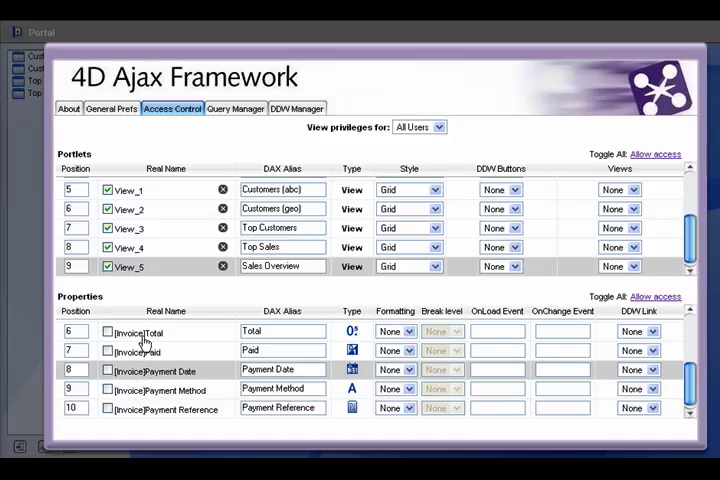
click(108, 332)
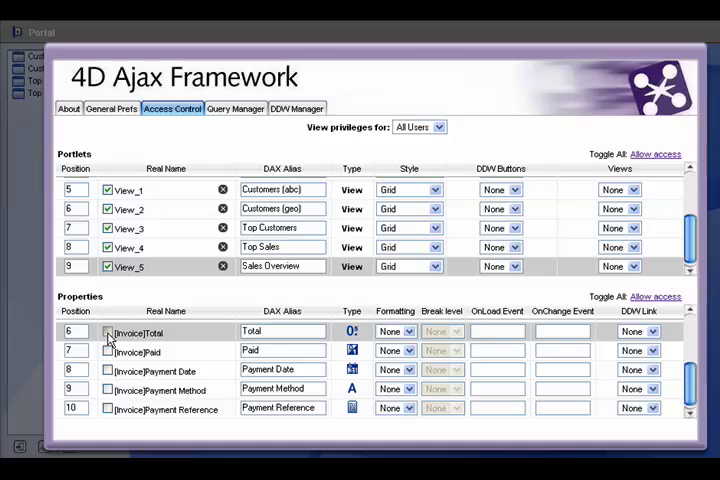
click(108, 332)
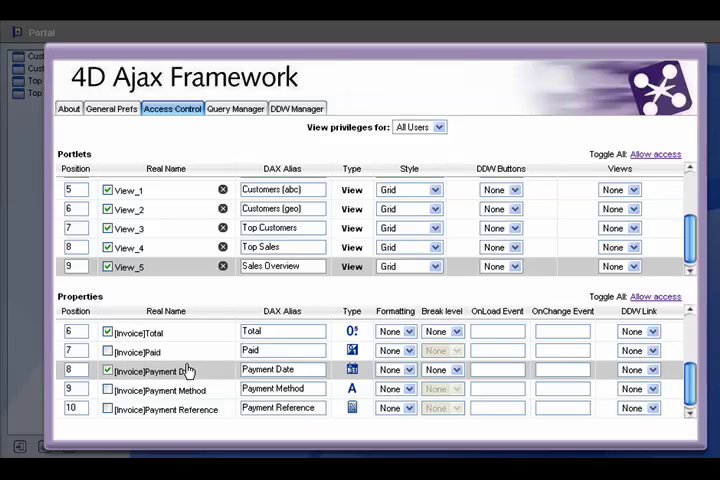
click(412, 332)
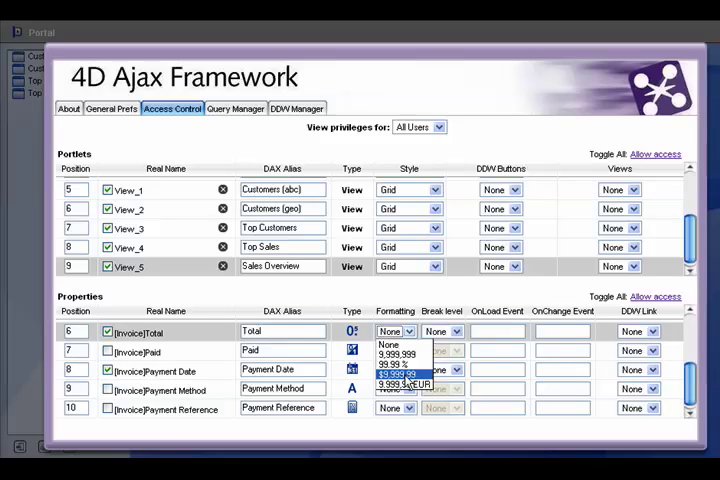
click(404, 382)
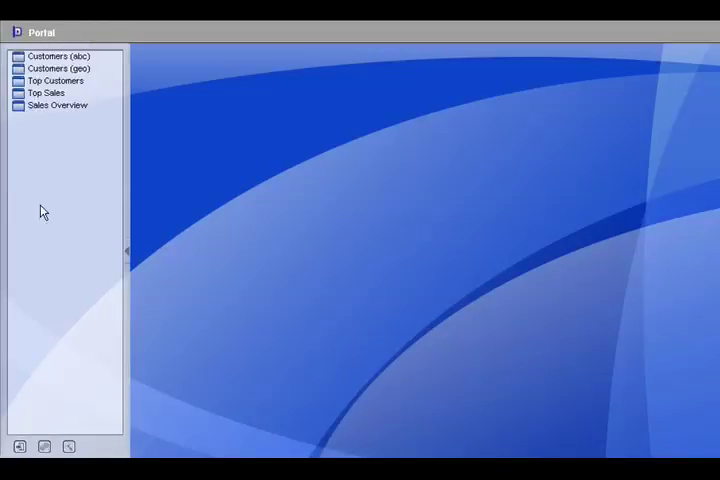
double_click(56, 104)
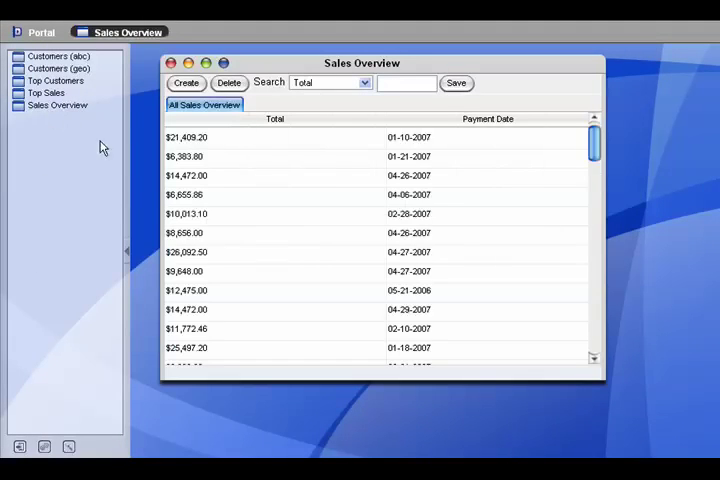
click(276, 136)
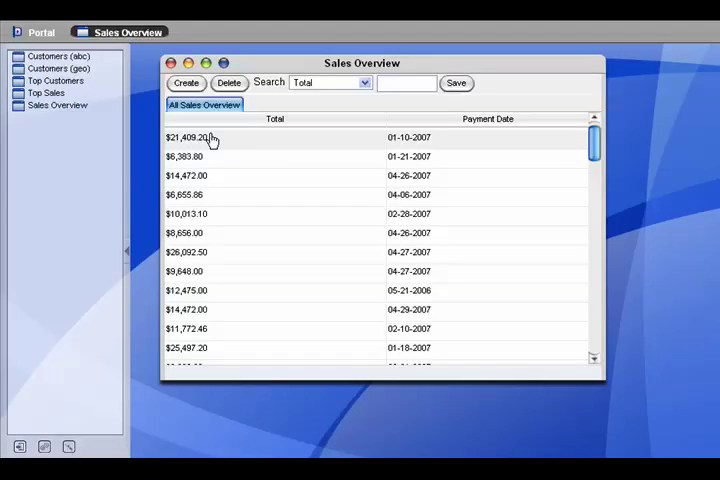
mouse_move(254, 136)
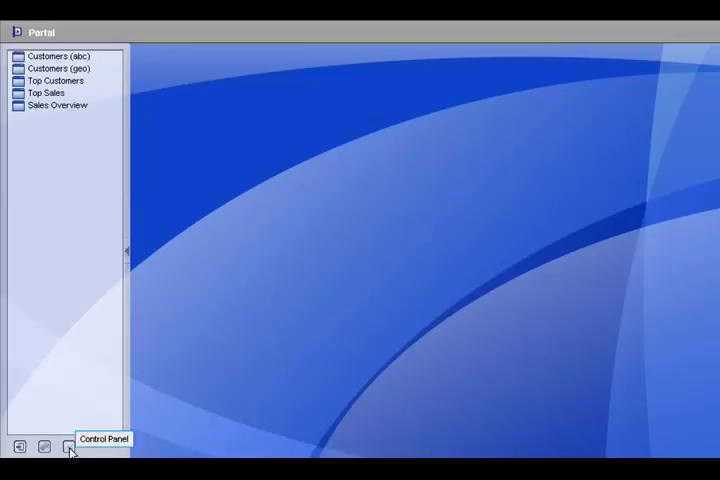
- Start a new preset query from the Control Panel's Query Manager
click(68, 448)
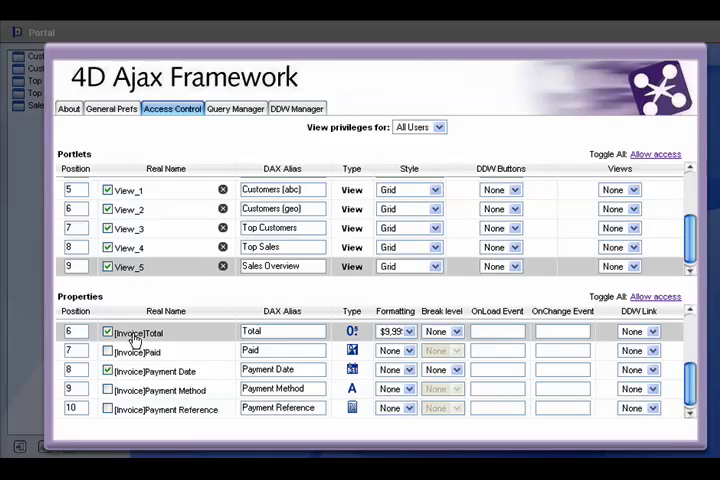
click(236, 108)
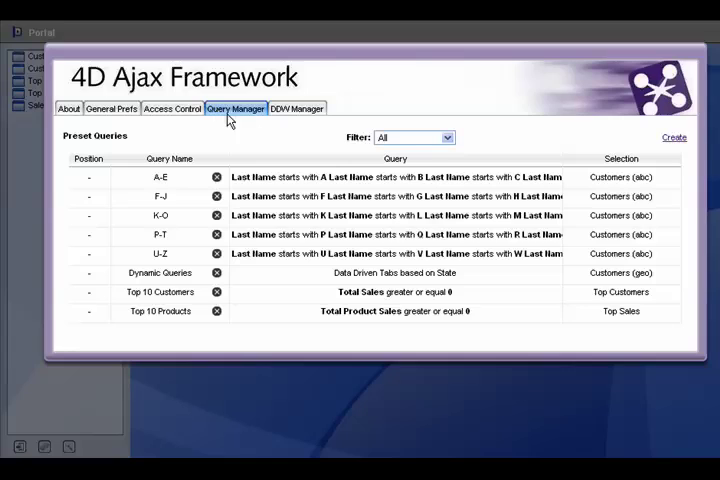
click(674, 136)
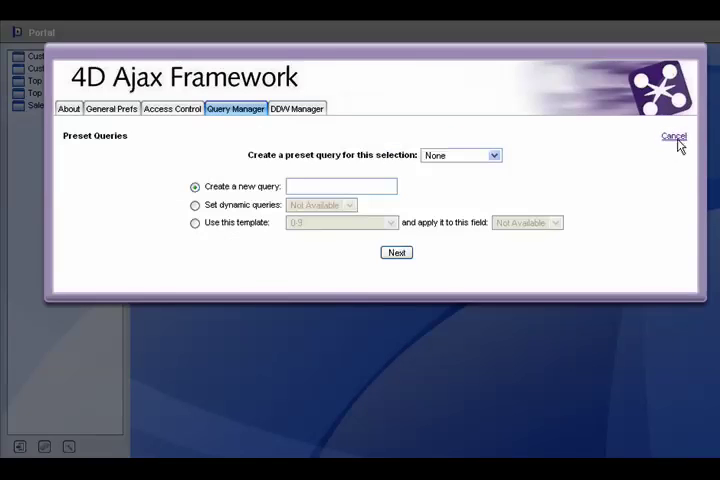
click(460, 156)
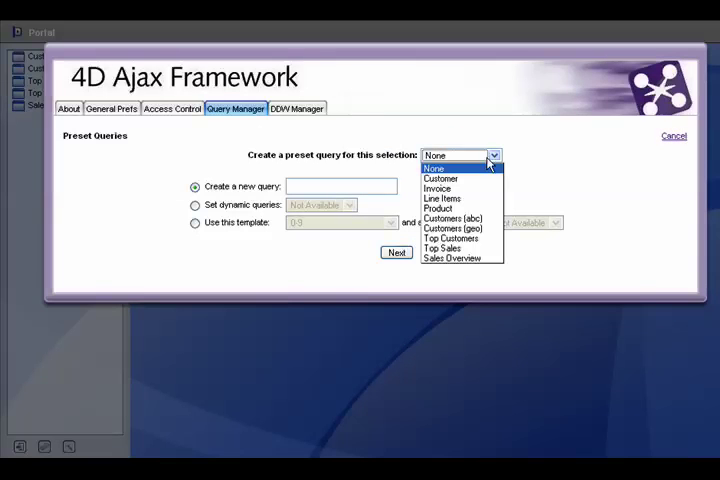
mouse_move(442, 248)
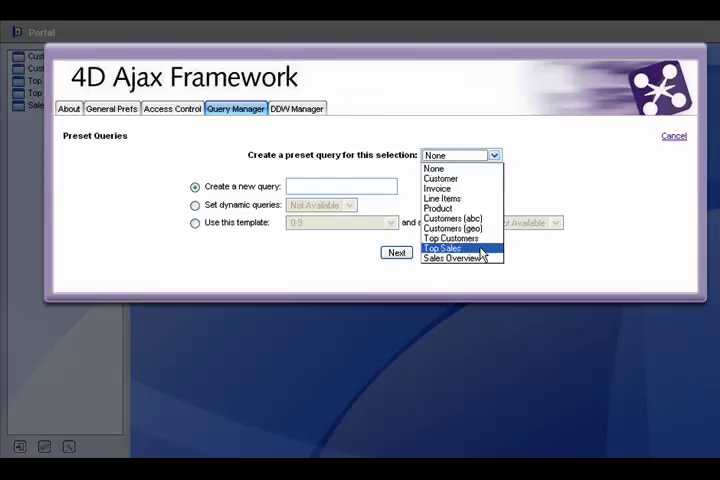
- Bind the query to Sales Overview, name it Today and continue to its conditions
click(456, 258)
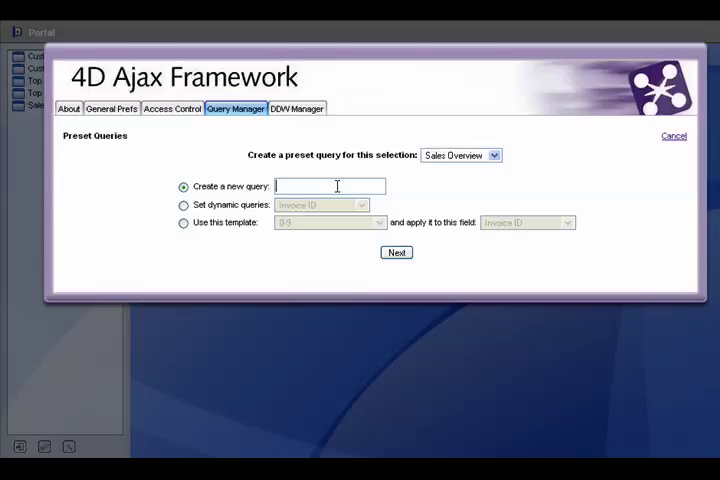
text(T)
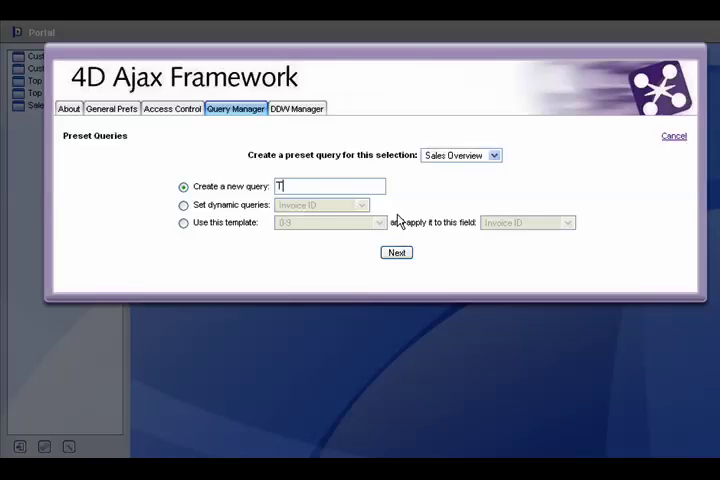
text(oday)
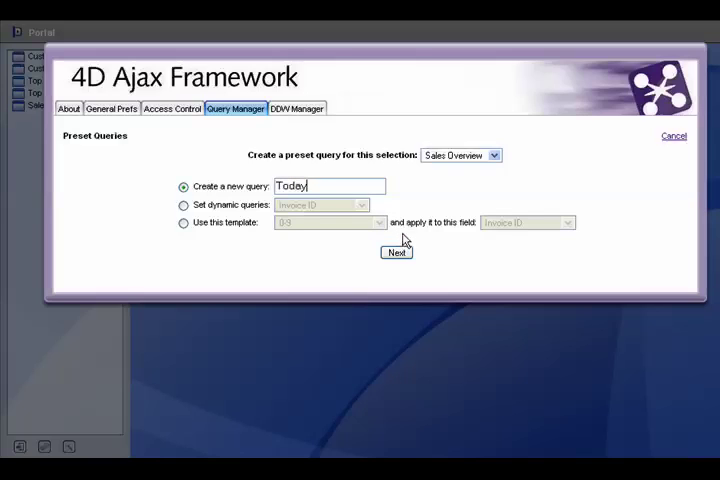
click(396, 252)
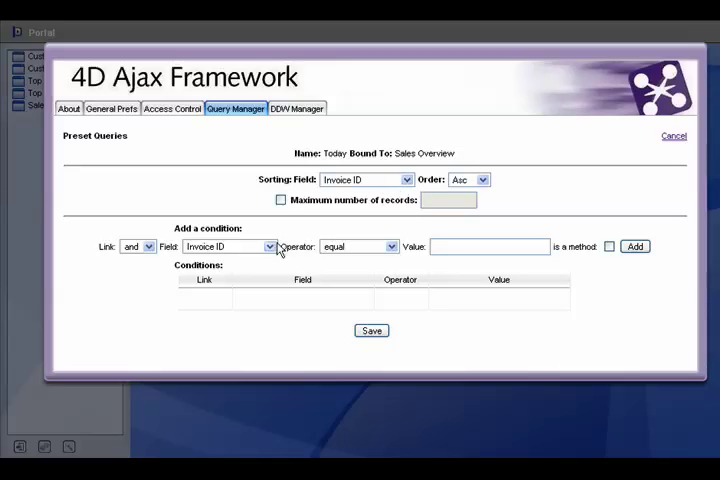
- Add the condition Payment Date equal today and save the Today query
click(268, 246)
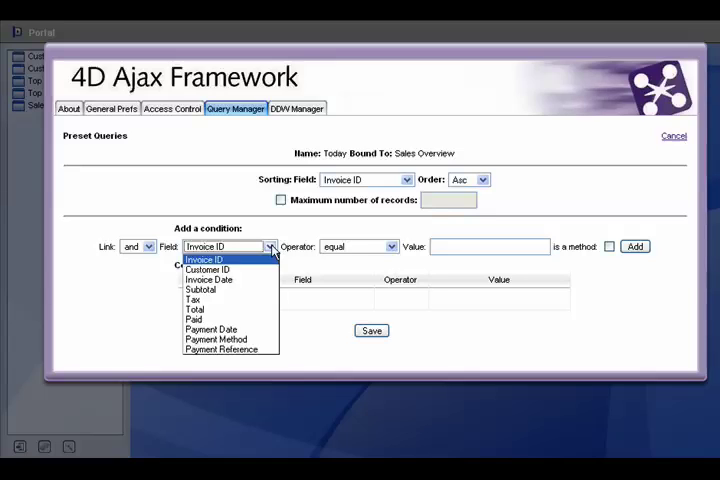
click(210, 328)
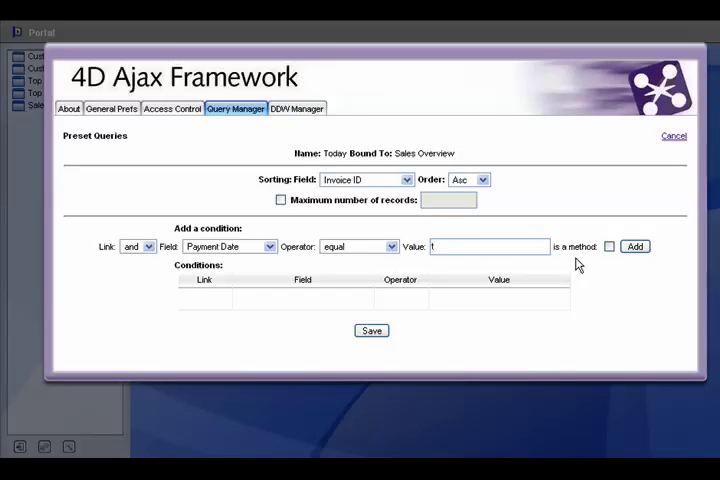
text(today)
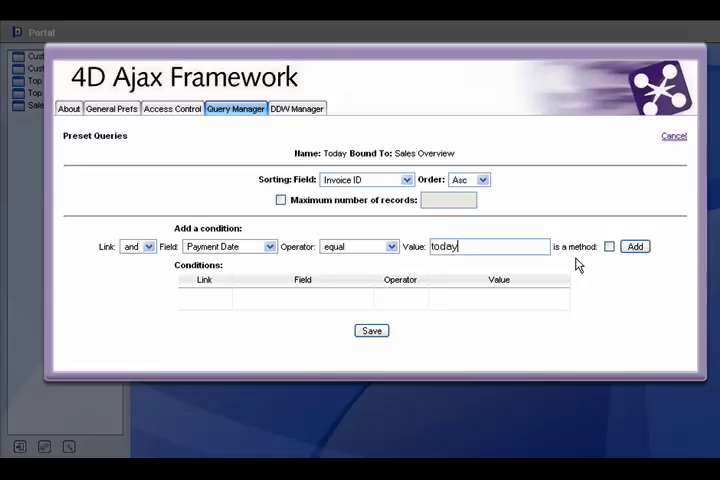
click(608, 246)
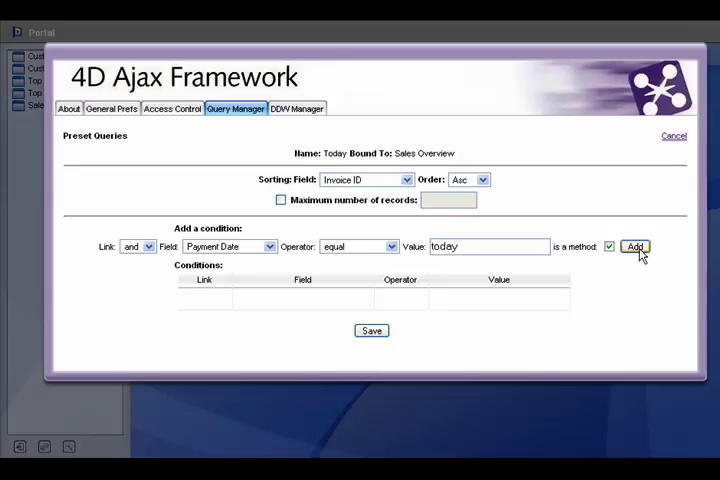
click(636, 246)
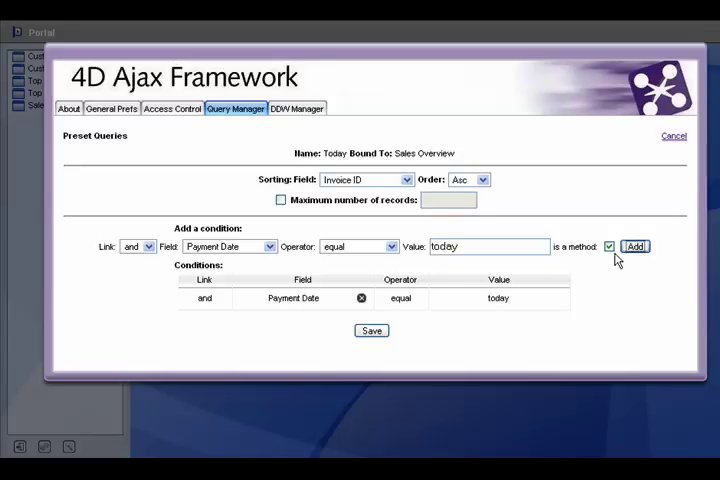
mouse_move(370, 332)
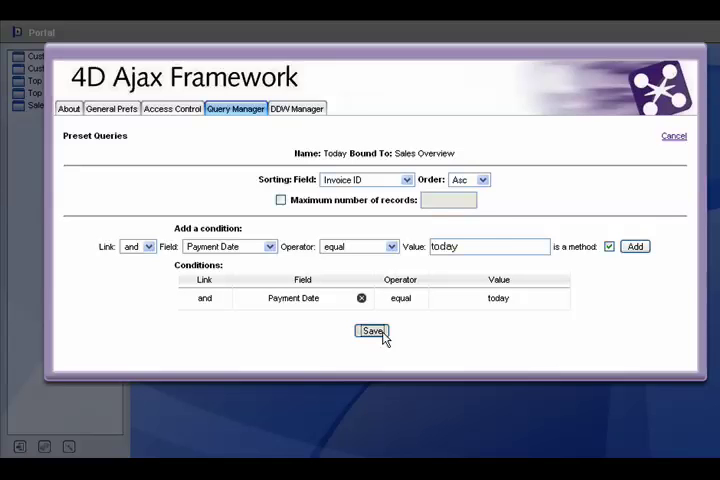
click(372, 332)
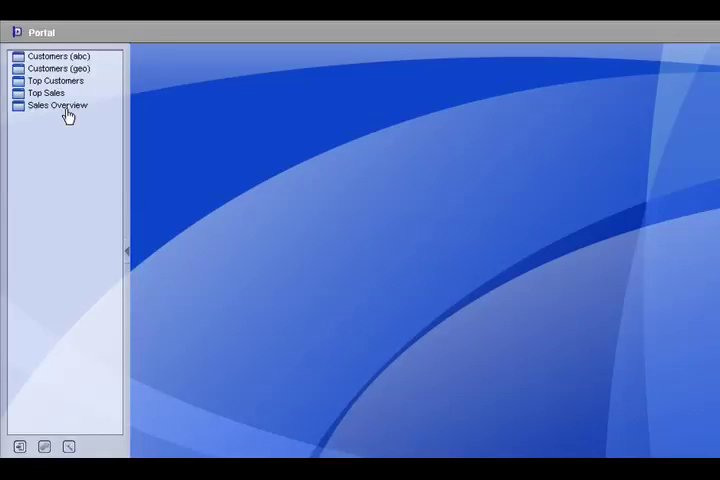
- View Sales Overview's Today tab sorted by Payment Date, then return to the control panel
click(56, 104)
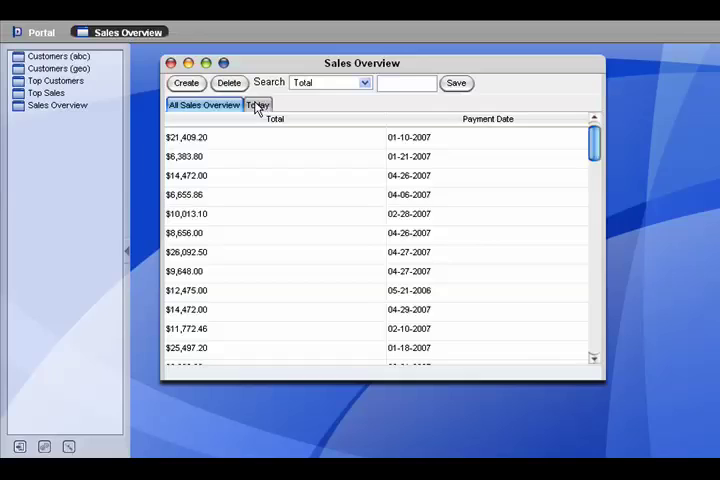
click(256, 104)
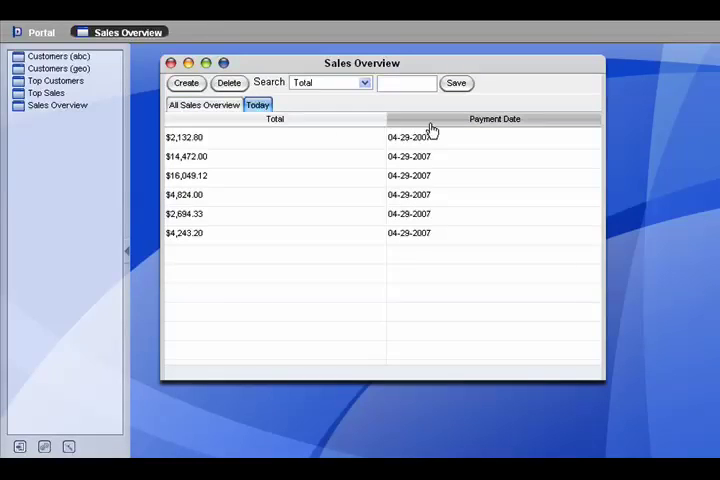
click(276, 120)
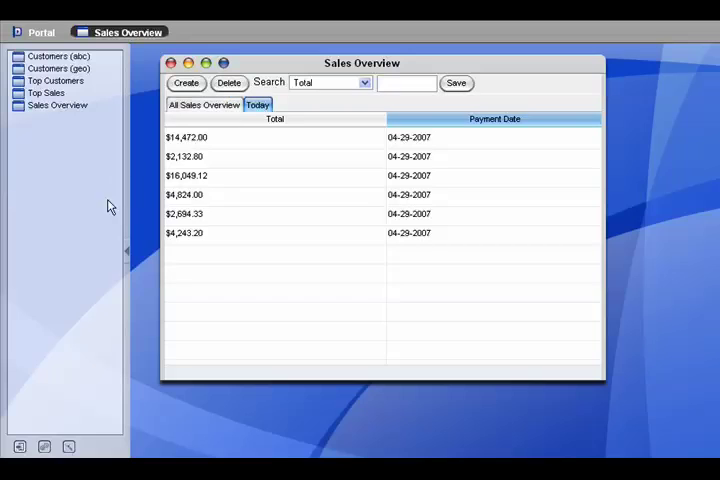
mouse_move(156, 84)
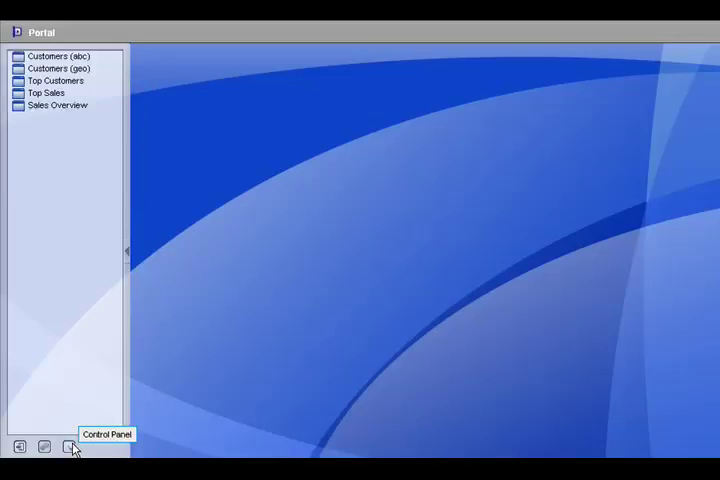
click(68, 448)
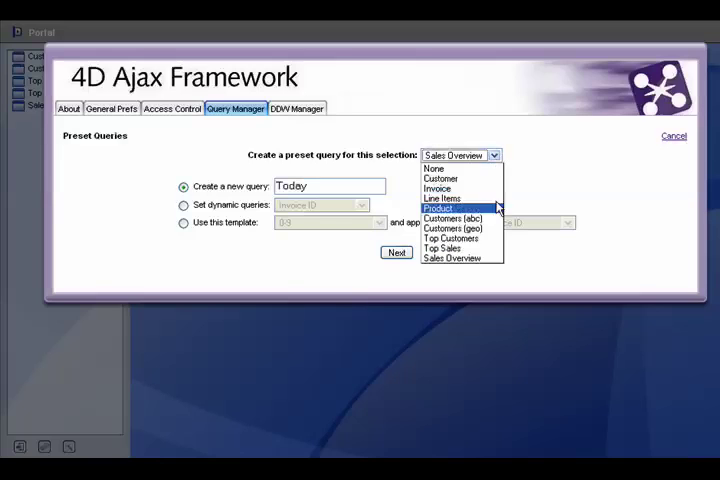
- Bind a new query to Sales Overview, name it This Month and continue to conditions
click(452, 256)
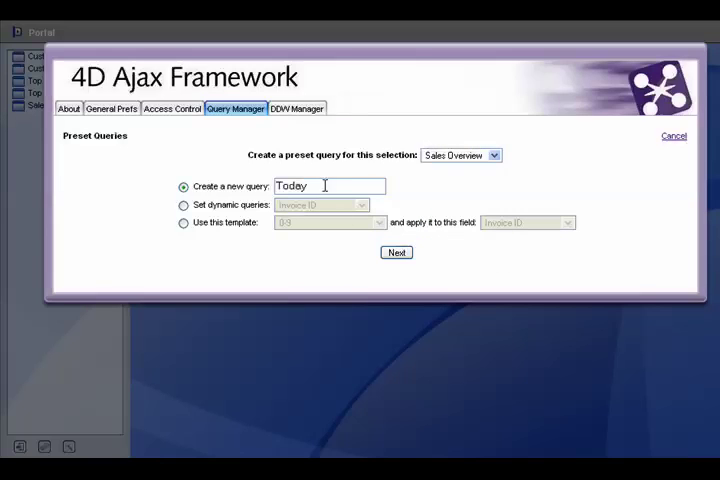
text(Thisd)
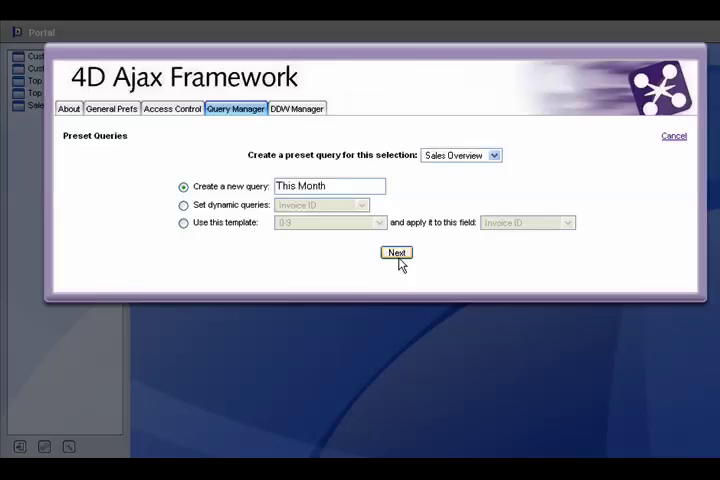
click(396, 252)
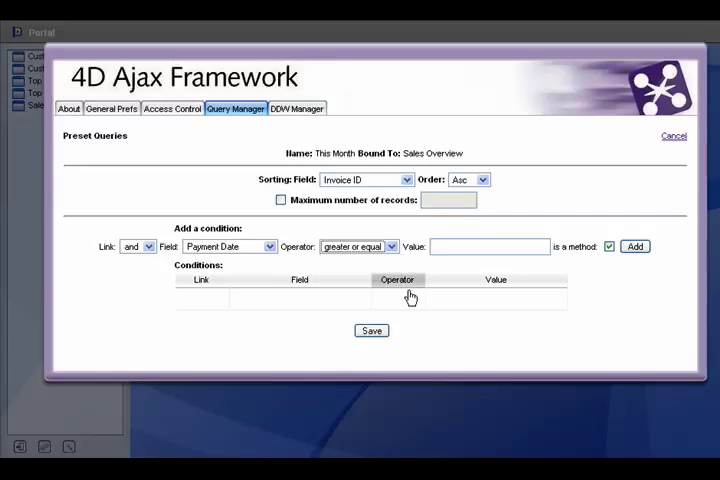
- Add the condition Payment Date greater or equal starting
text(start)
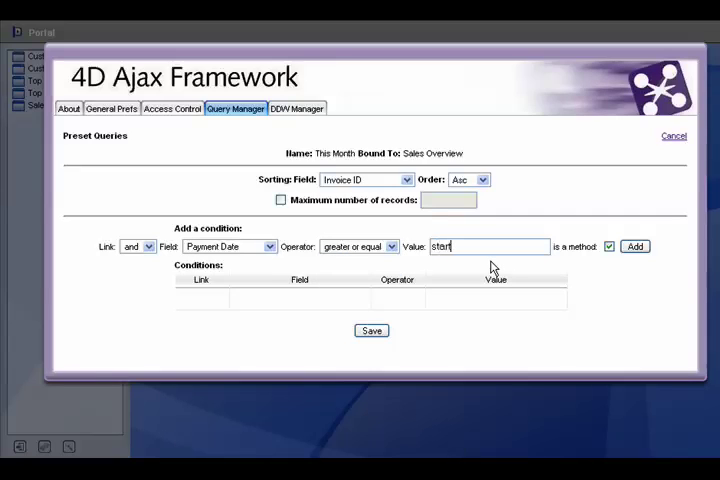
text(ing)
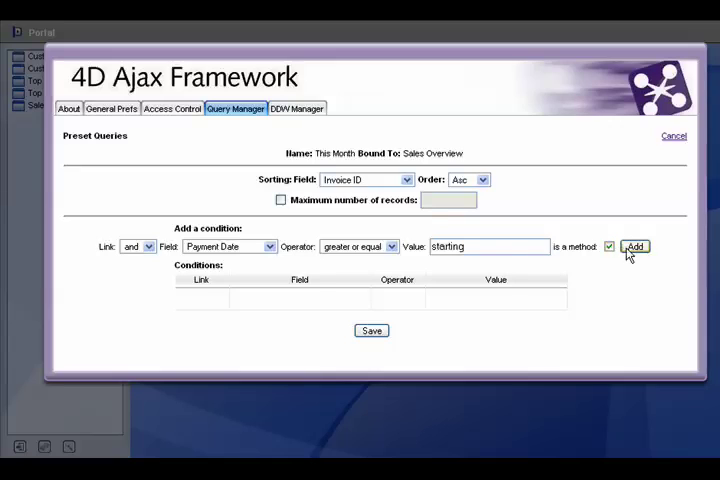
click(636, 246)
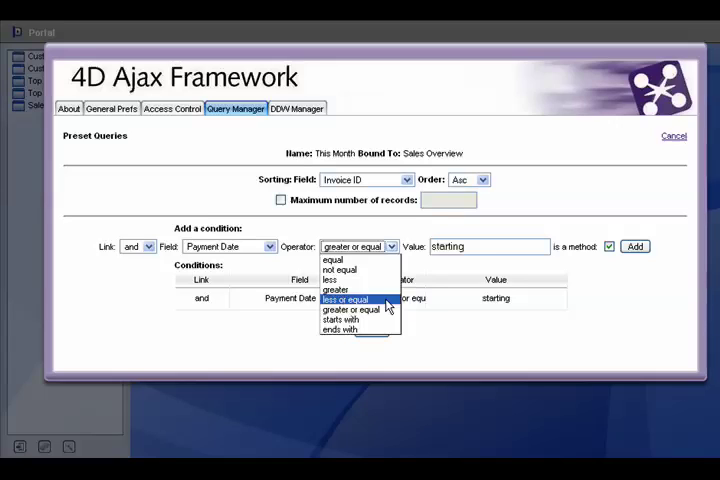
- Add Payment Date less or equal ending and save the This Month query
click(348, 300)
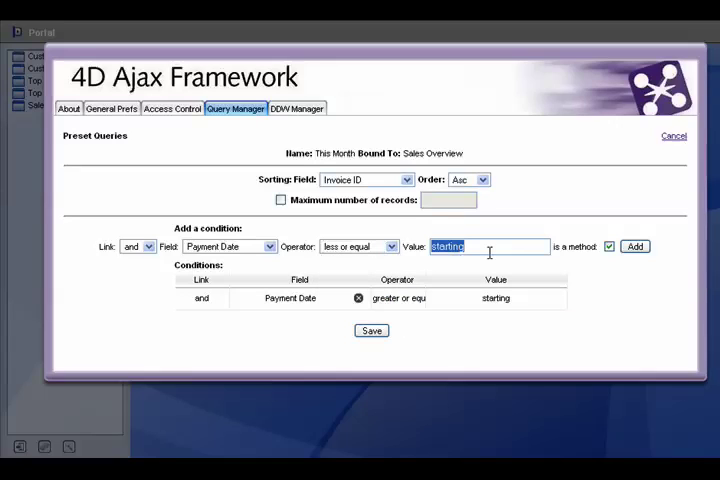
text(ending)
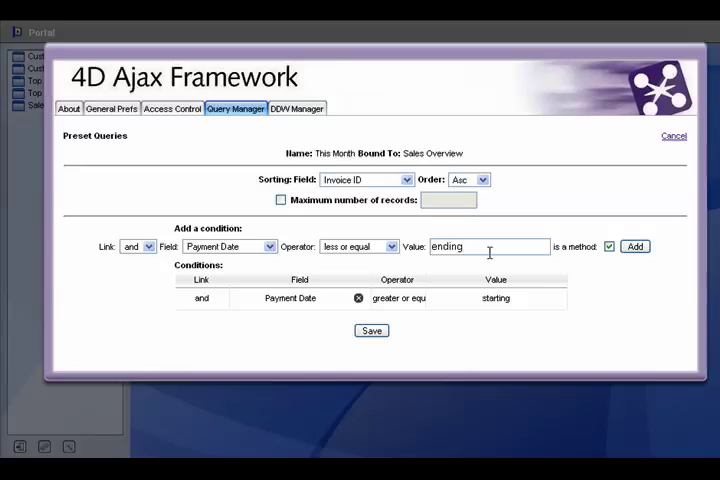
click(636, 246)
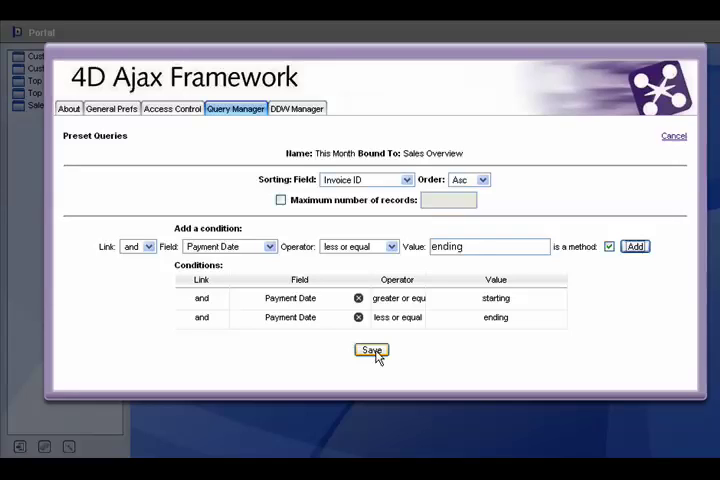
click(370, 352)
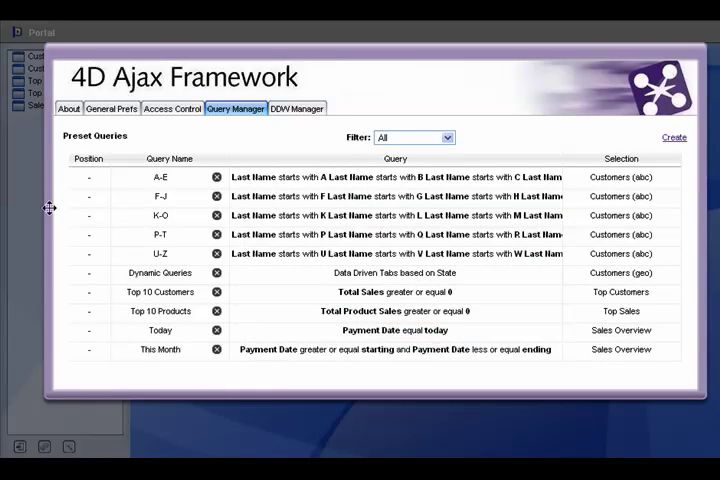
- Review Sales Overview's This Month results, then close its window
click(160, 348)
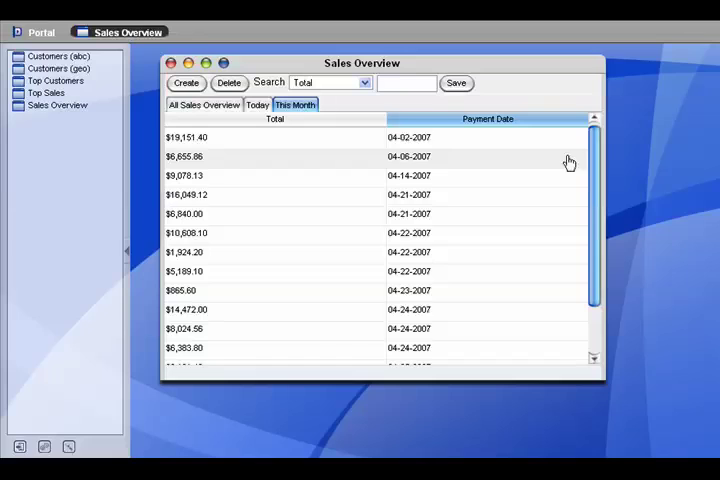
scroll(down, 3)
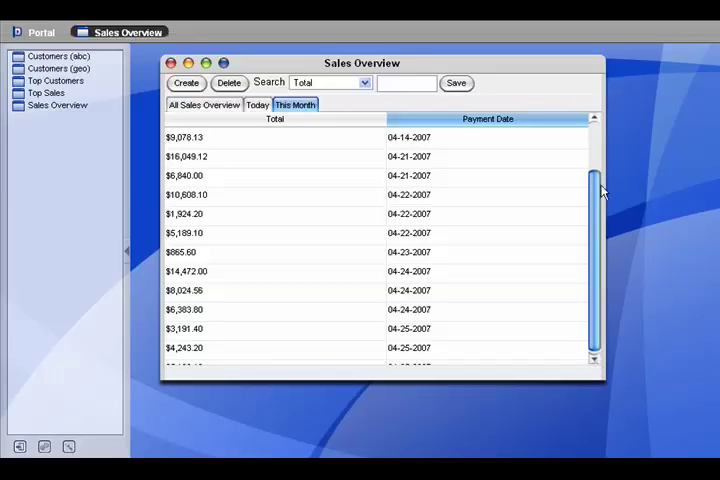
click(592, 120)
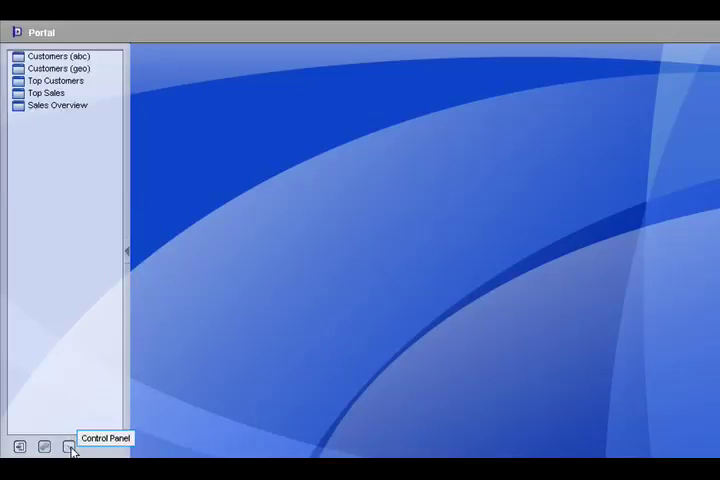
- Create another Sales Overview preset query named Q3 2006 and continue to conditions
click(68, 448)
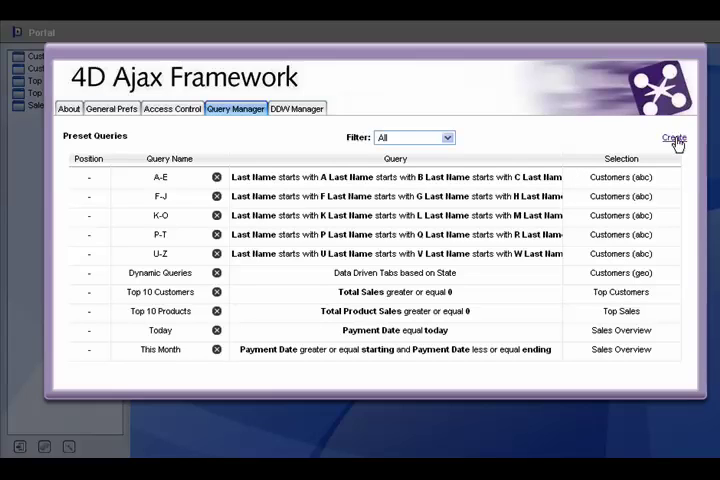
click(672, 136)
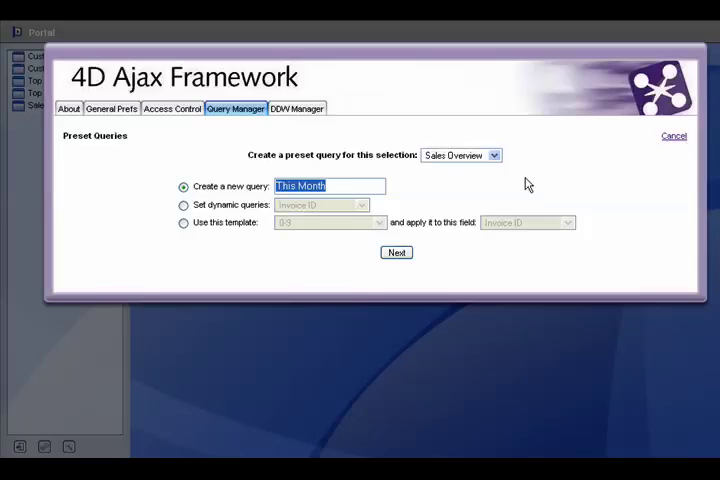
text(O)
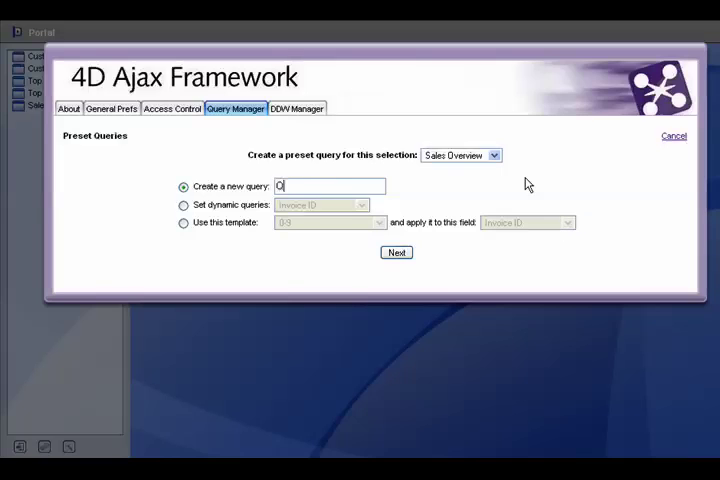
text(3)
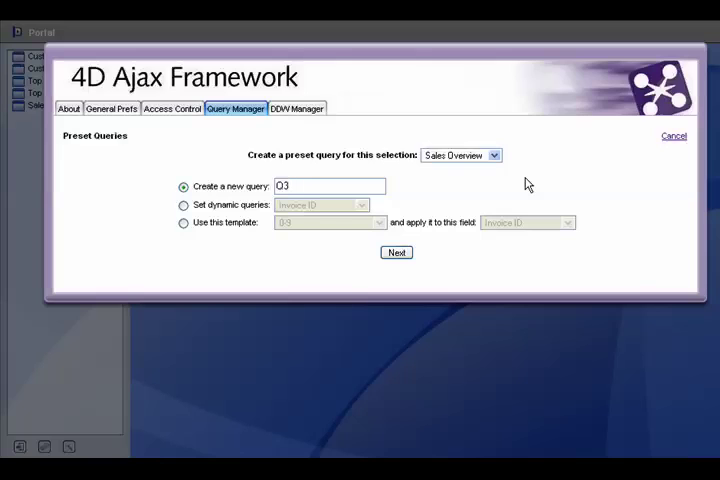
text(2006)
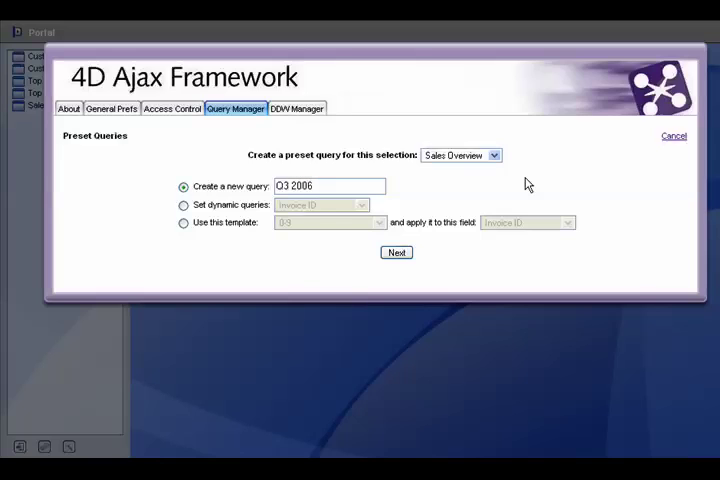
click(396, 252)
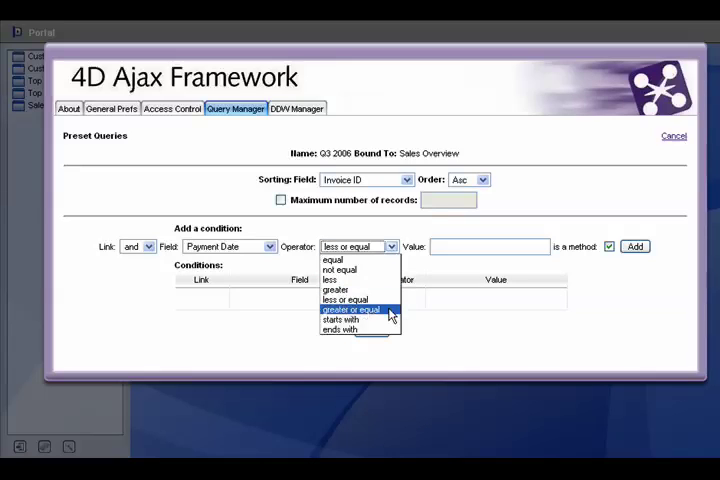
- Add the condition Payment Date greater or equal 2006-07-01
click(352, 308)
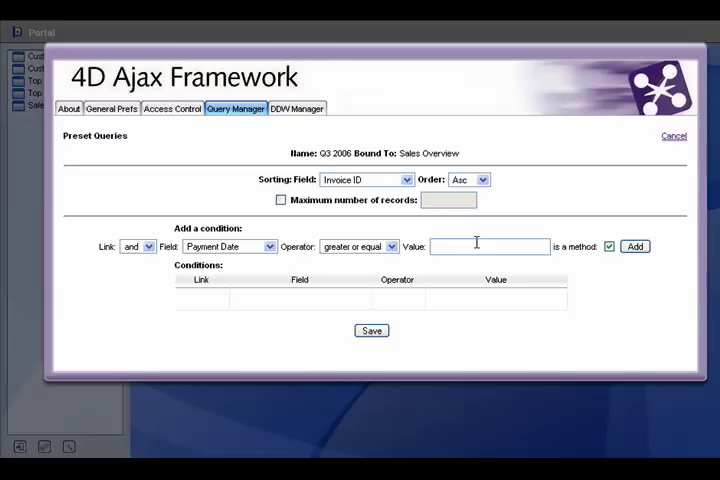
text(2006-07-01)
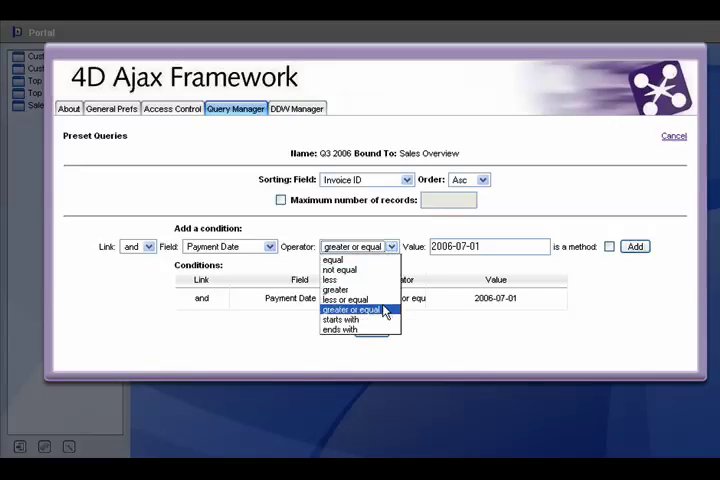
- Add the condition Payment Date less or equal 2006-09-30
click(346, 300)
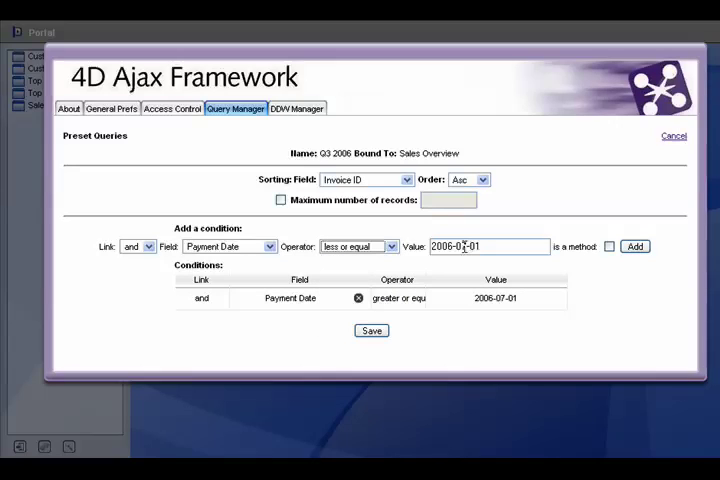
double_click(470, 246)
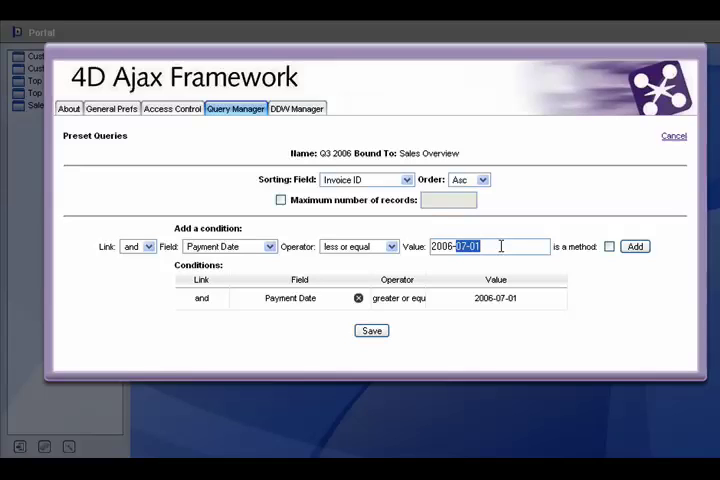
text(2006-09)
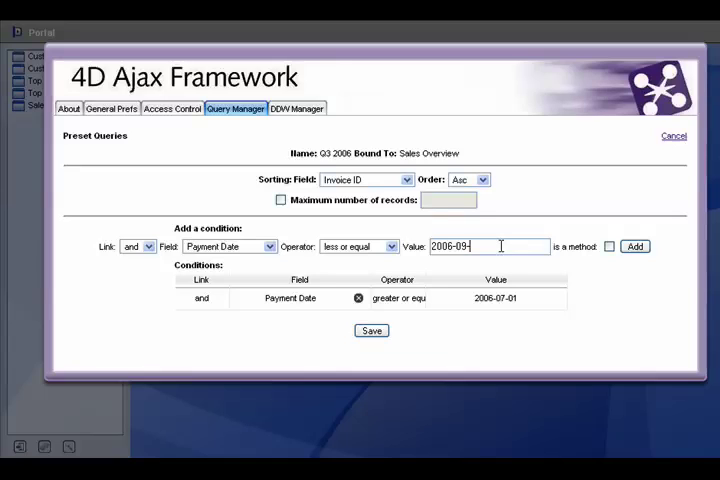
click(636, 246)
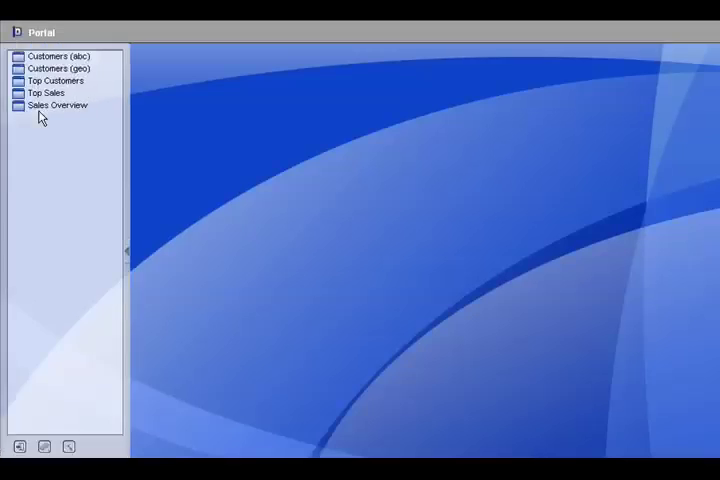
- View Sales Overview on its new Q3 2006 tab
double_click(58, 104)
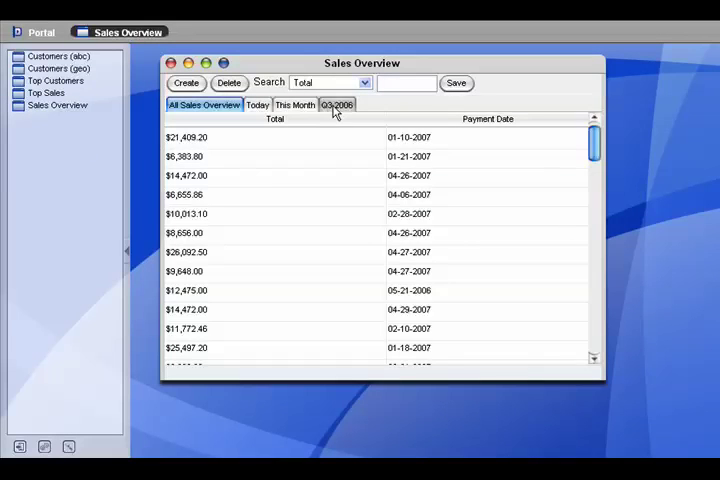
click(336, 104)
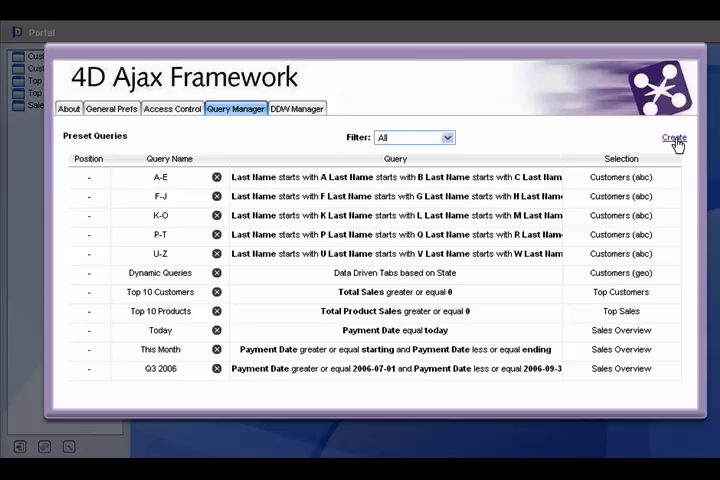
- Create a new Sales Overview preset query named Q4 2006 and proceed to its conditions
click(674, 136)
text(Q4 2006)
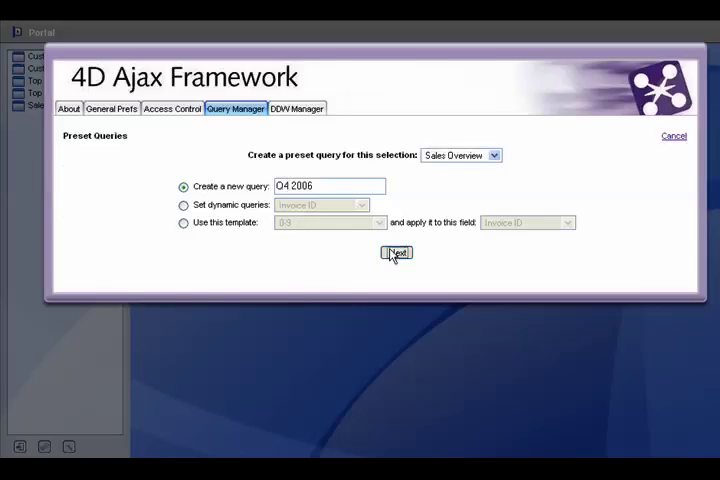
click(396, 252)
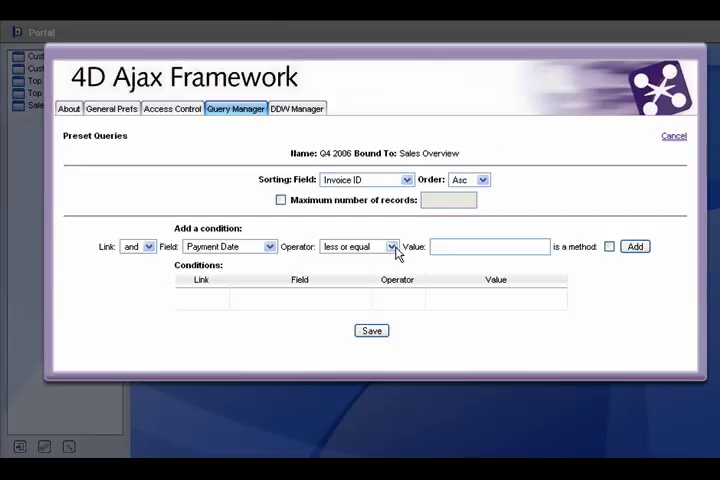
mouse_move(398, 252)
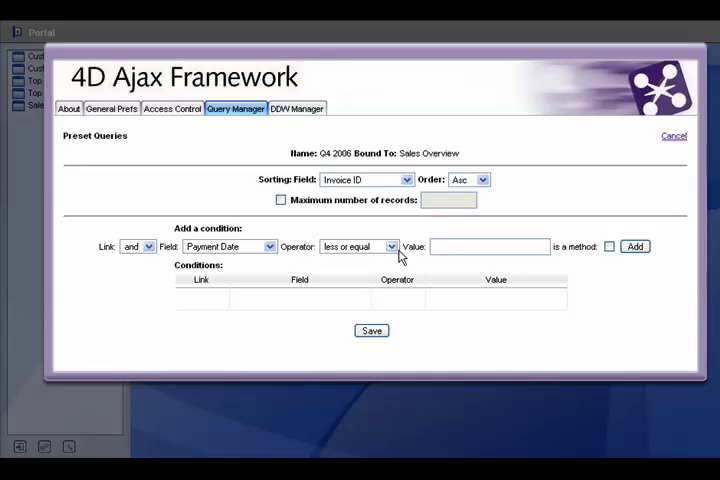
- Add Payment Date conditions greater or equal 2006-10-01 and less or equal 2006-12-31
click(358, 246)
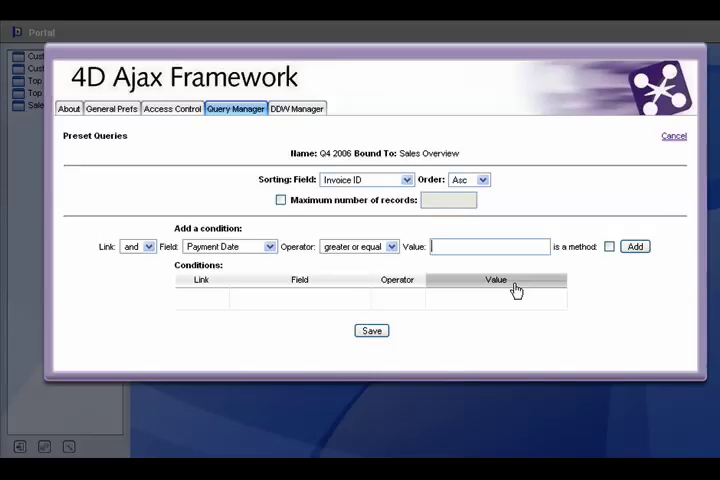
text(2006-10-)
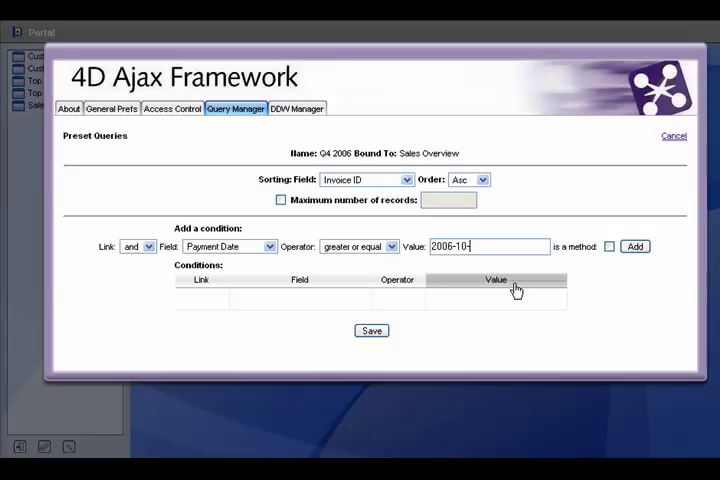
click(636, 246)
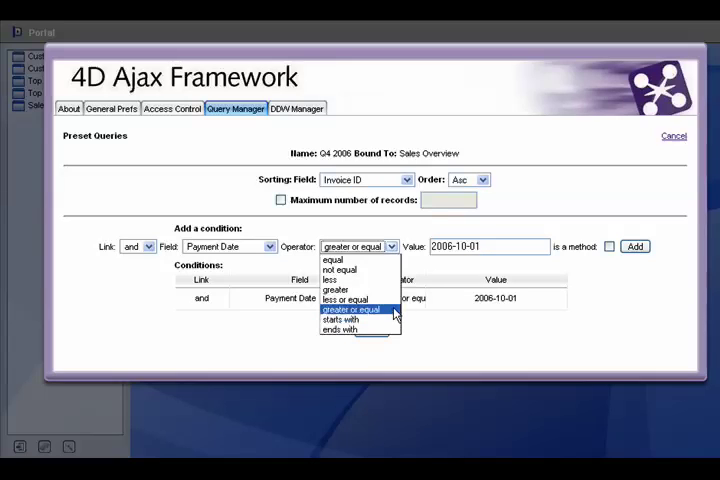
click(344, 300)
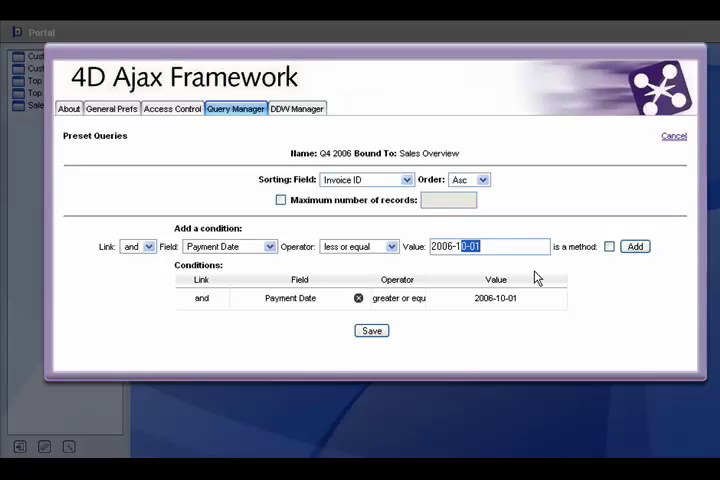
text(2006-12-)
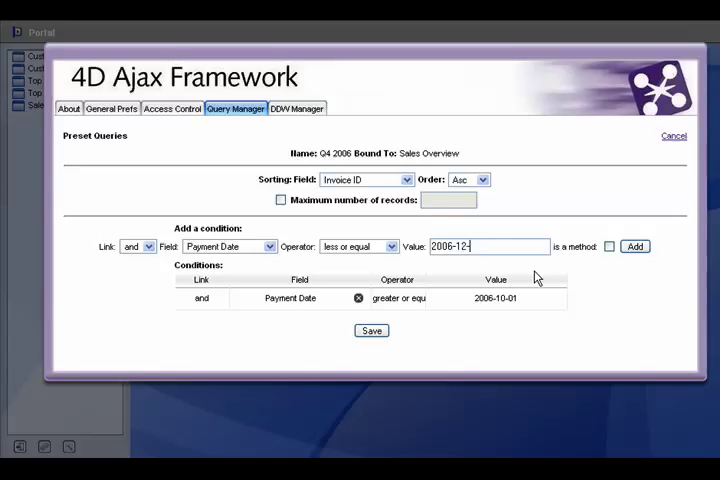
click(636, 246)
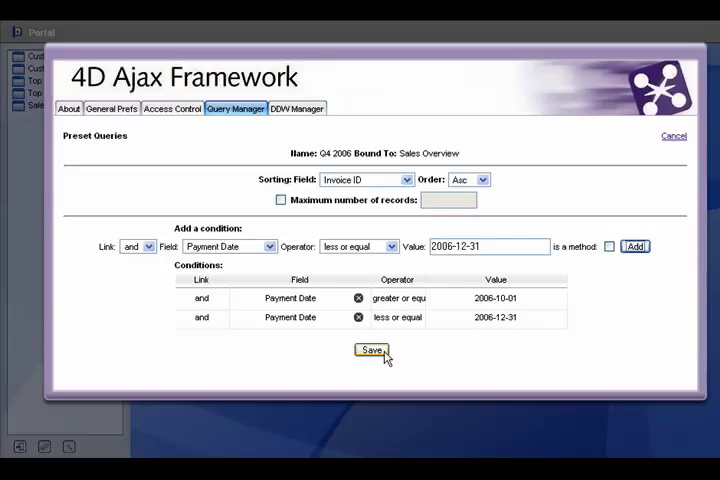
- Save Q4 2006 and create another Sales Overview query named Q1 2007
click(370, 350)
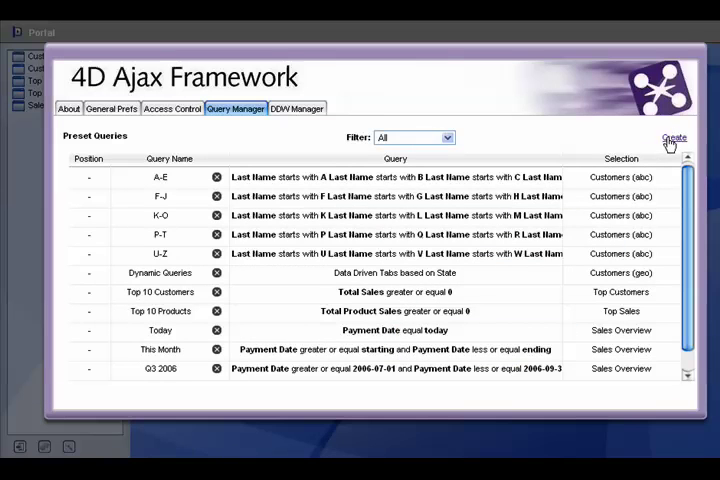
click(672, 138)
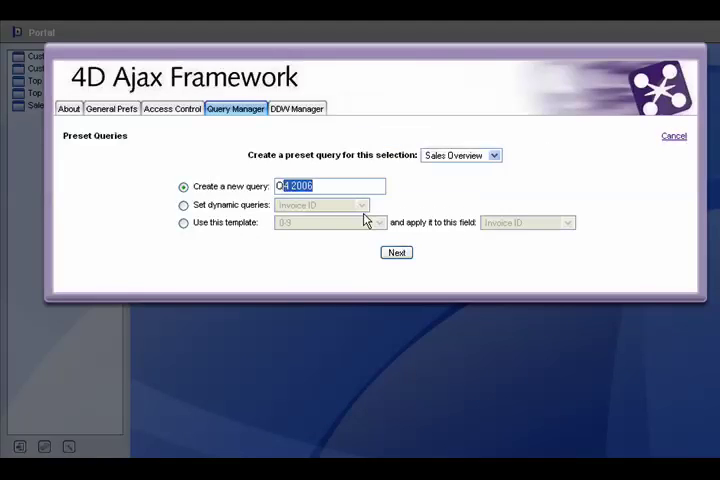
text(Q1 20)
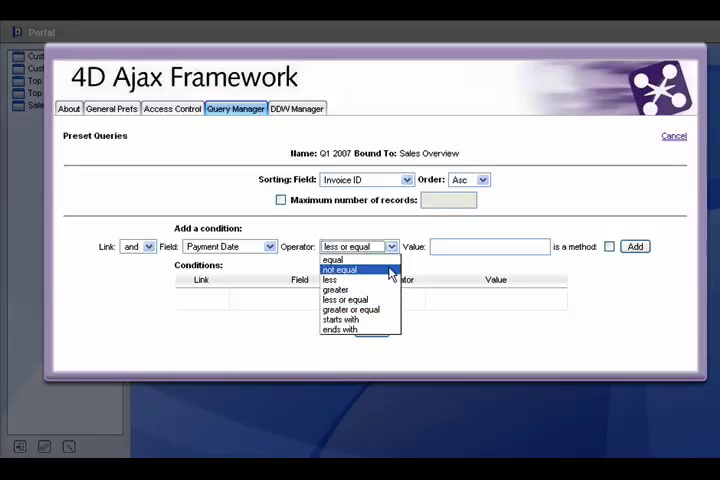
- Add Payment Date conditions greater or equal 2007-01-01 and less or equal 2007-03-31
click(350, 308)
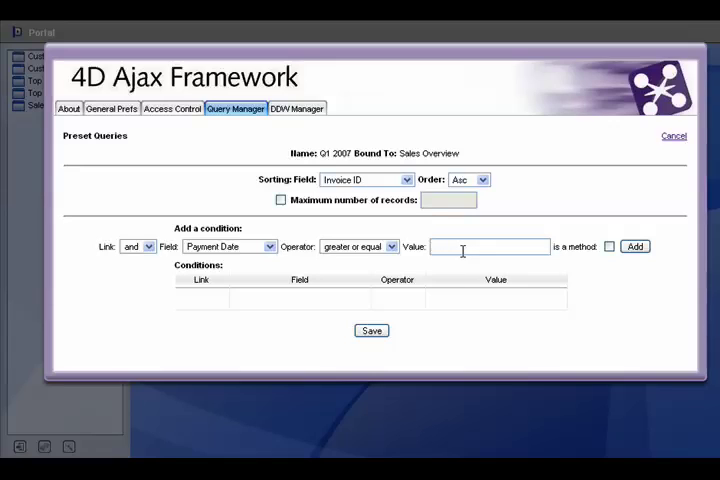
text(200)
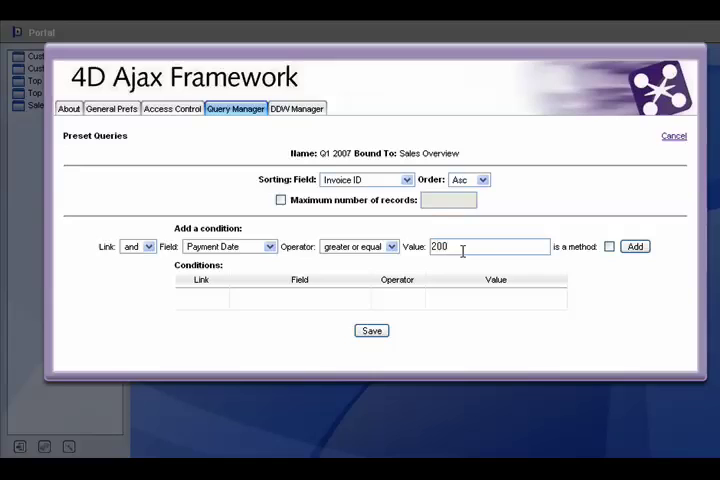
text(2007-01-01)
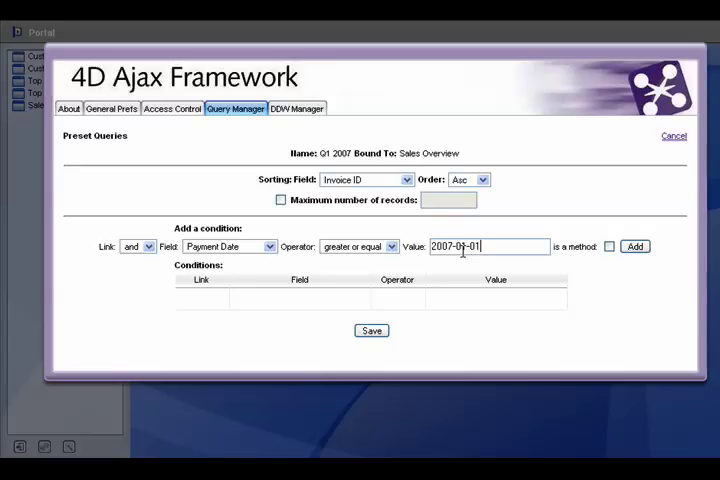
click(390, 246)
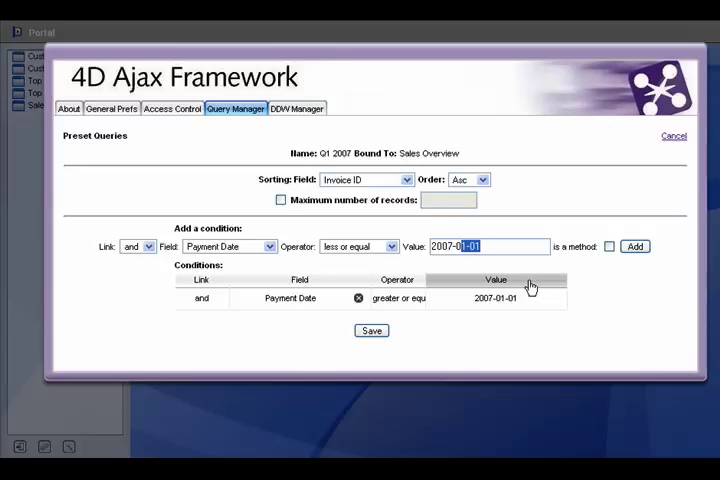
text(2007-03-31)
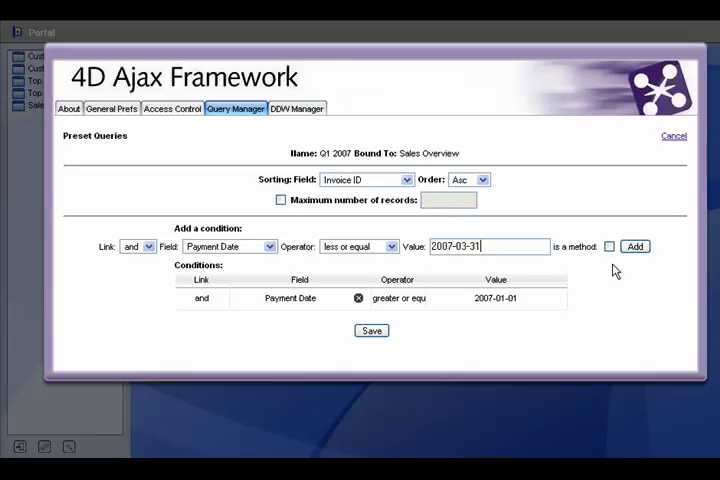
click(636, 246)
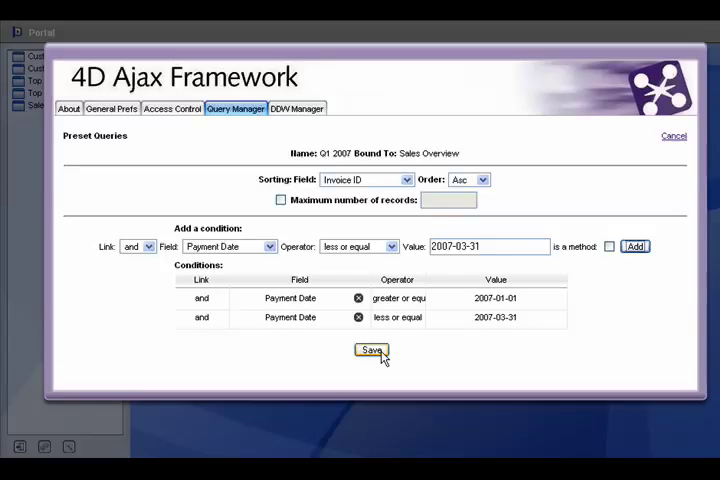
- Save Q1 2007 and create another Sales Overview query named Q2 2007
click(370, 350)
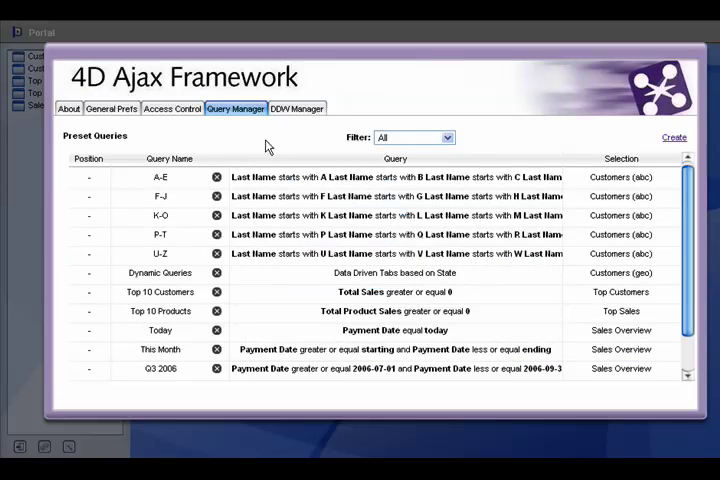
click(674, 136)
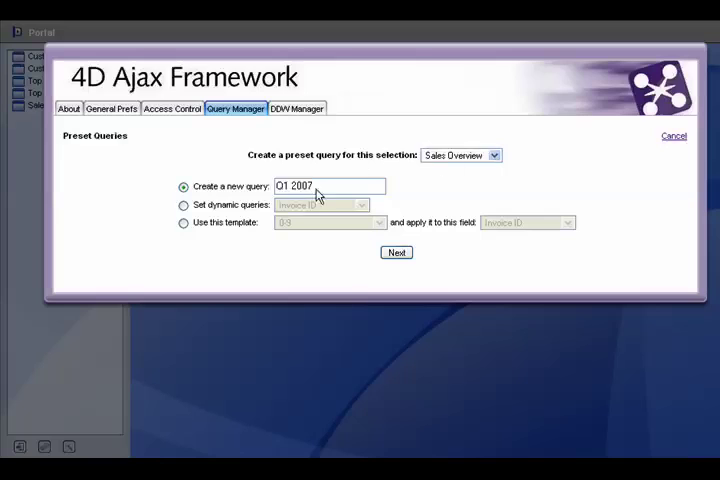
mouse_move(304, 210)
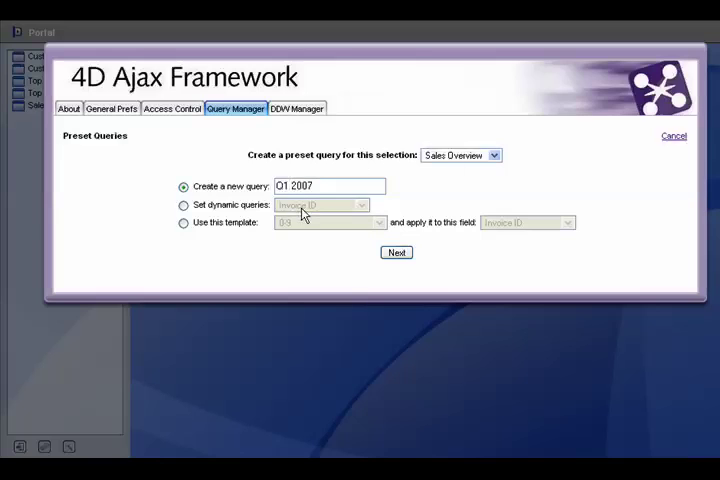
click(396, 252)
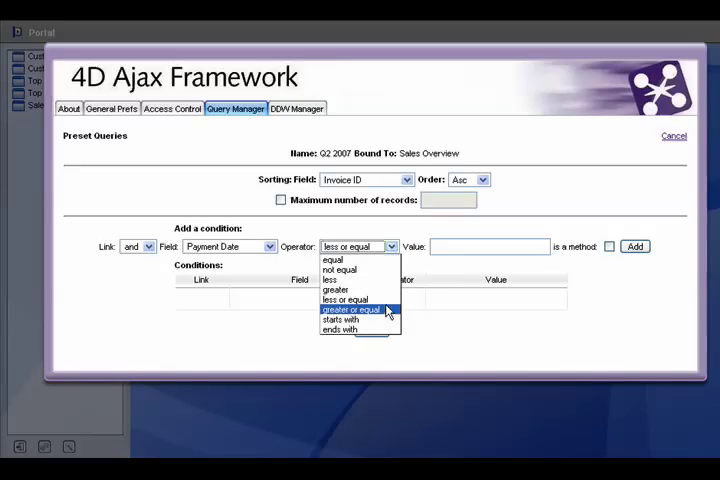
- Add Payment Date conditions from 2007-04-01 through 2007-06-31 and save Q2 2007
click(352, 308)
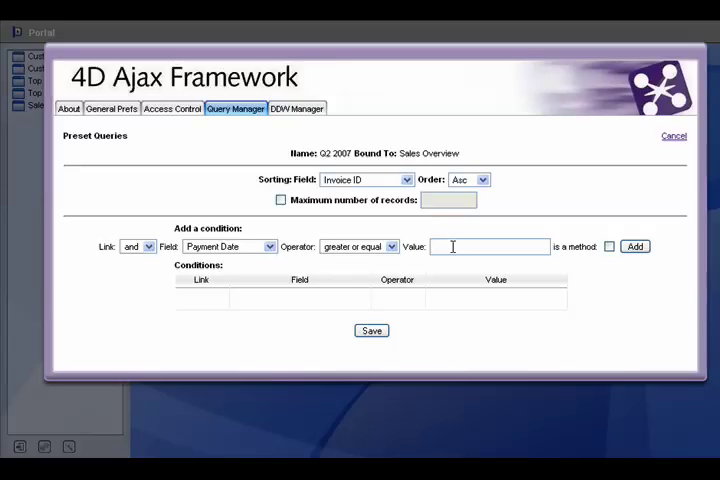
text(007-04-01)
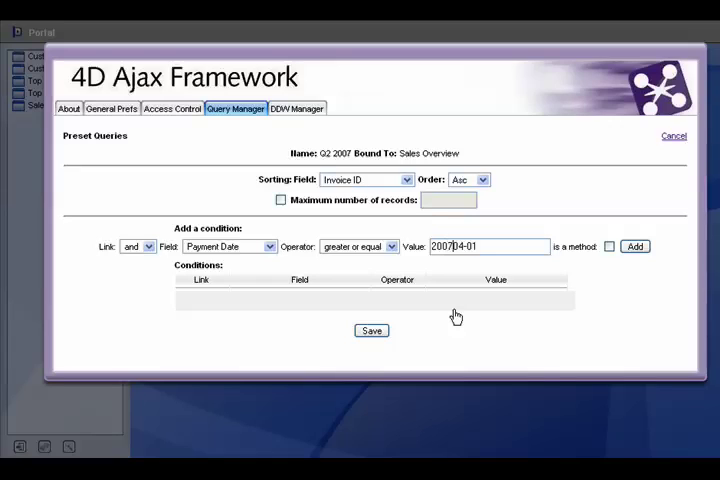
click(636, 246)
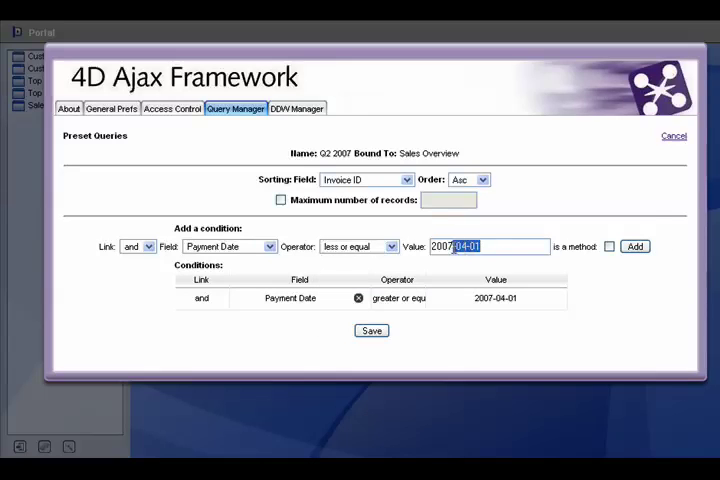
mouse_move(604, 236)
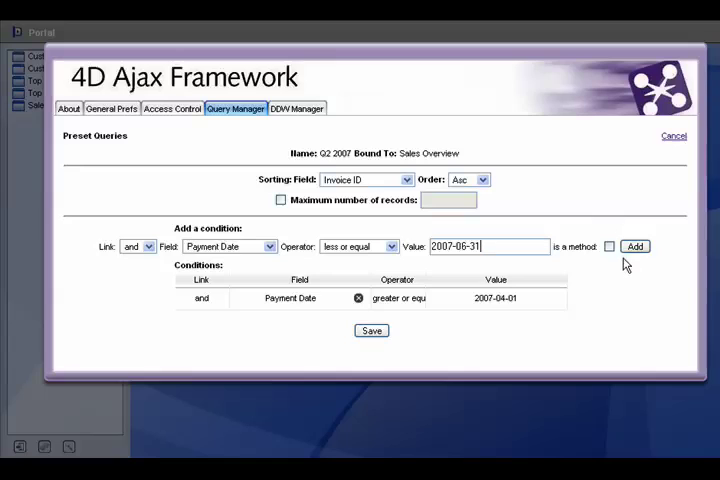
click(636, 246)
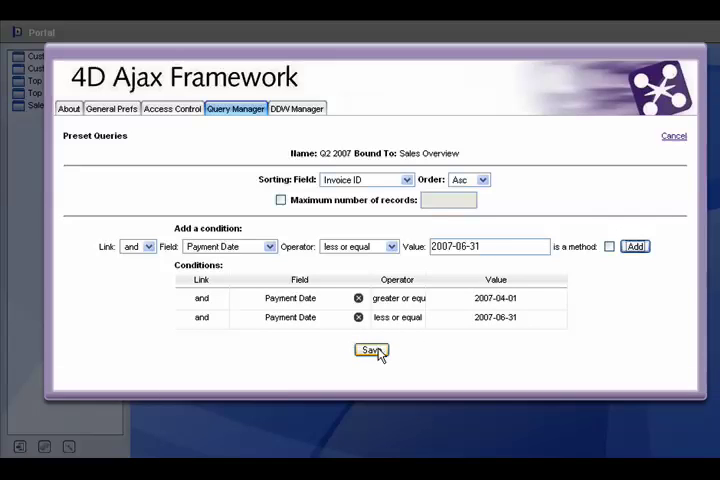
click(370, 352)
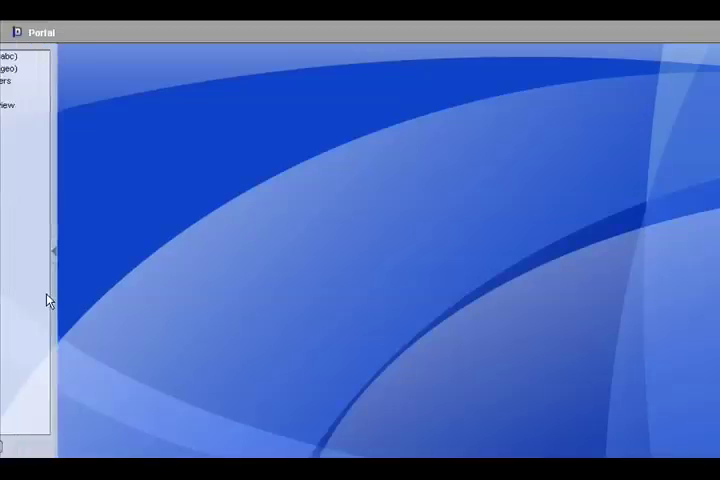
- Check each Sales Overview tab — Today, This Month, Q3 2006, Q4 2006, Q1 2007, Q2 2007 — then return to the query manager
click(56, 104)
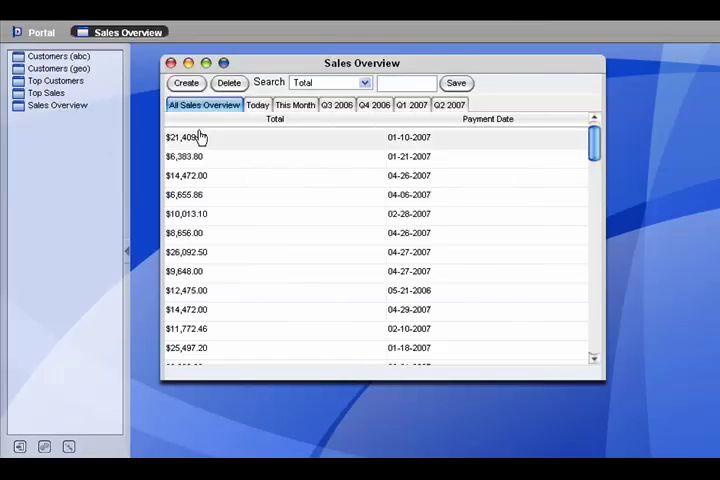
click(256, 104)
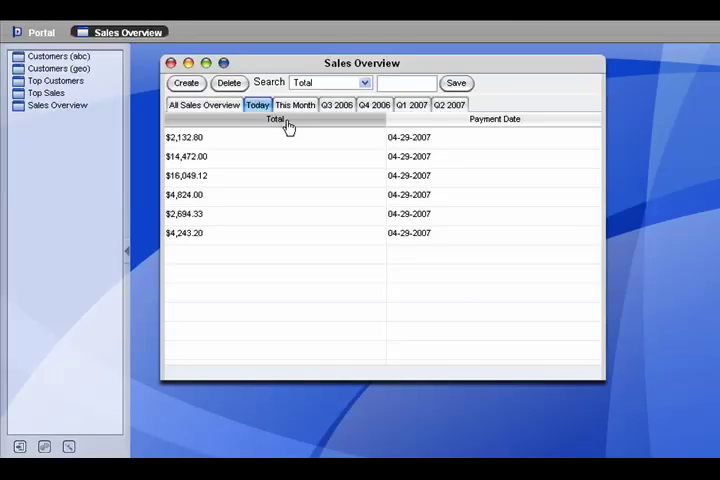
click(296, 104)
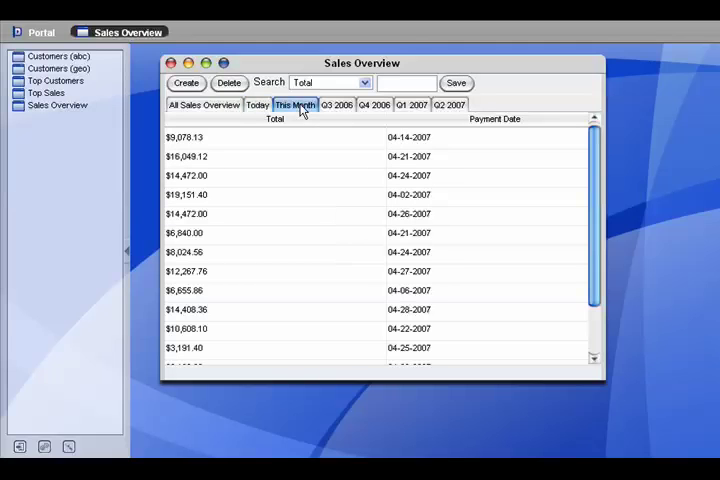
click(336, 104)
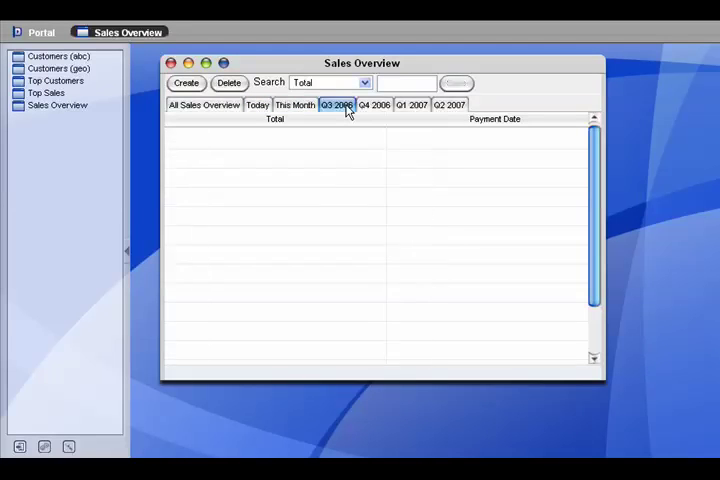
click(336, 104)
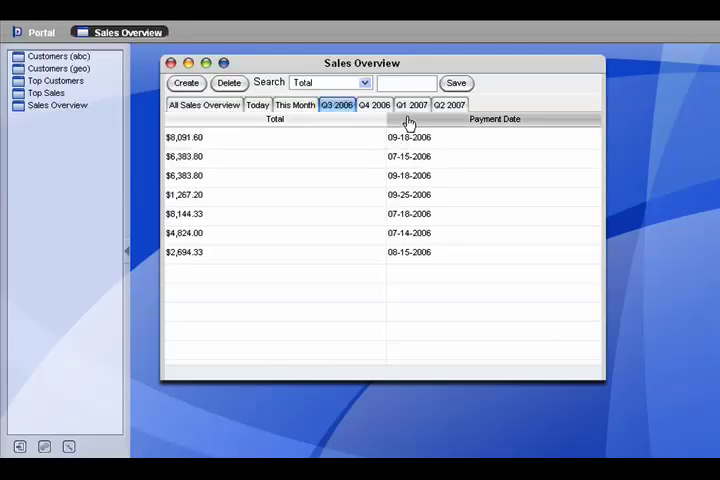
click(374, 104)
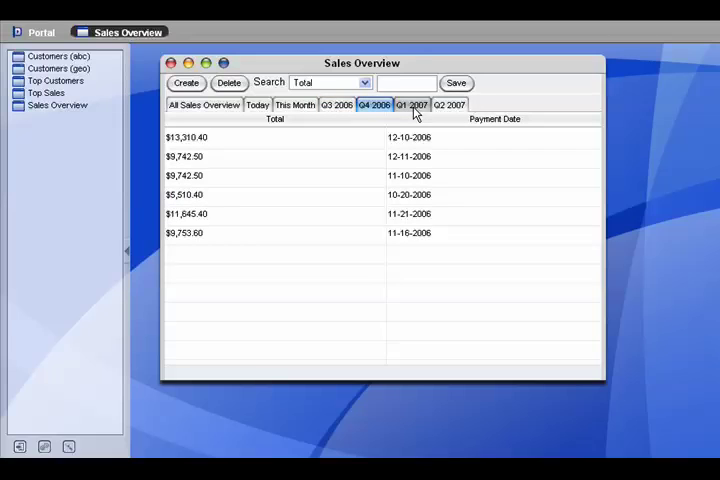
click(412, 104)
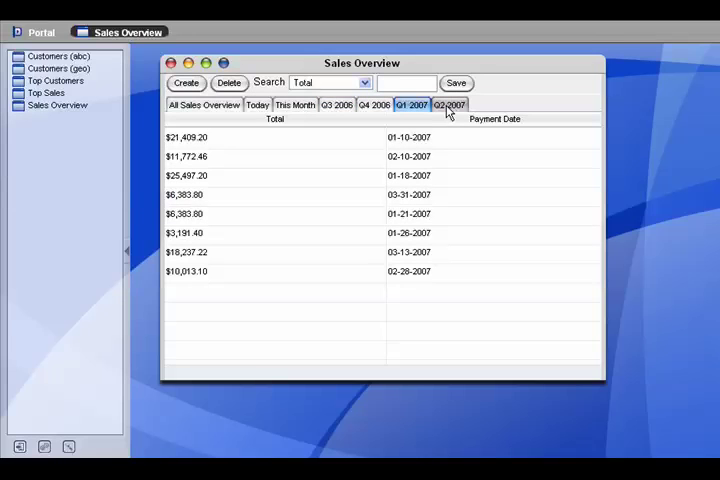
click(448, 104)
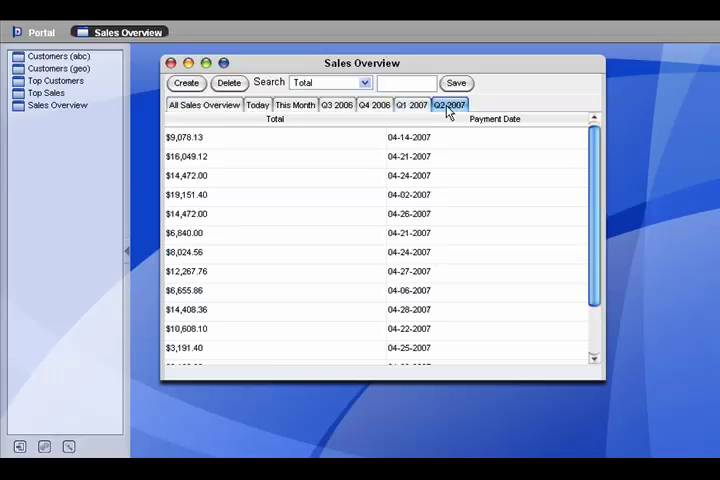
click(172, 64)
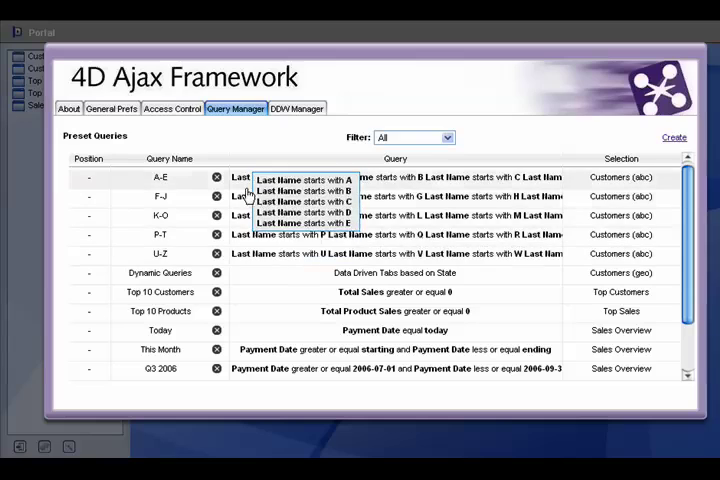
mouse_move(680, 192)
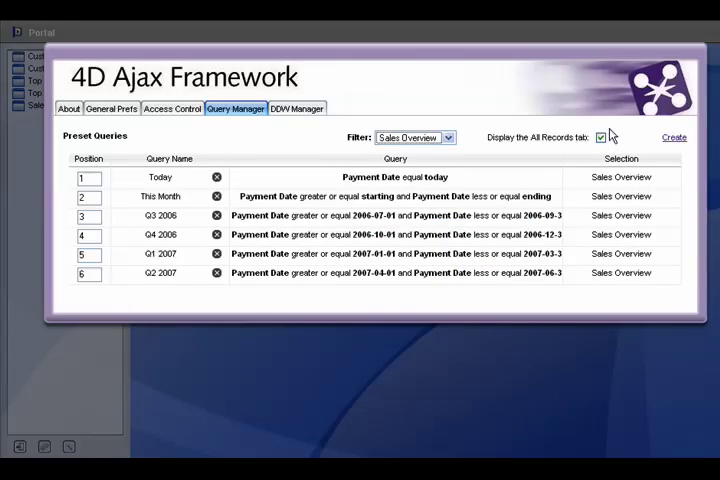
- Filter the preset query list to Sales Overview, showing its six queries
click(600, 136)
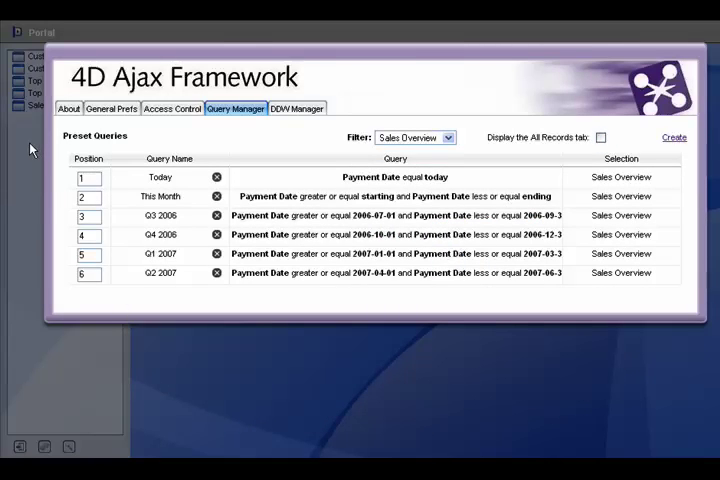